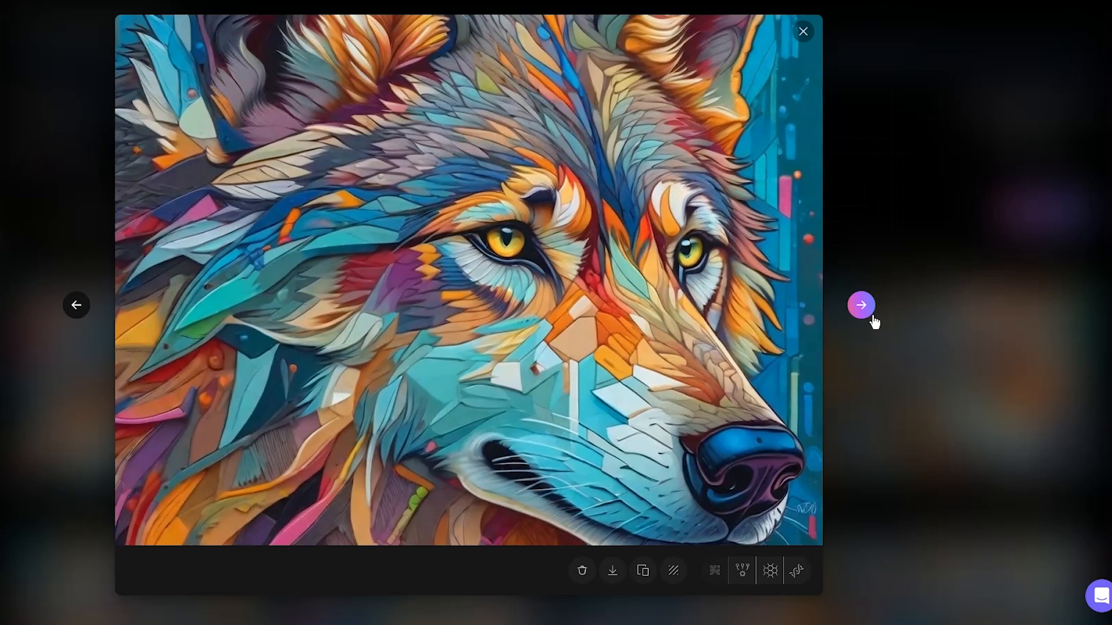
Browse two more wolf portraits in the viewer, then close it.
click(860, 305)
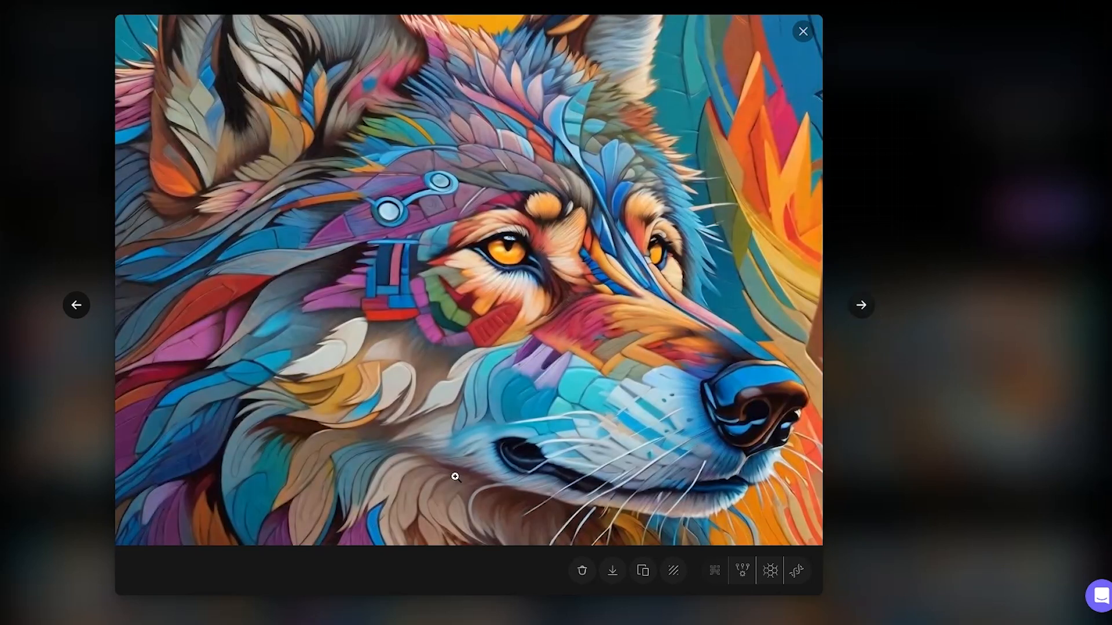
click(860, 305)
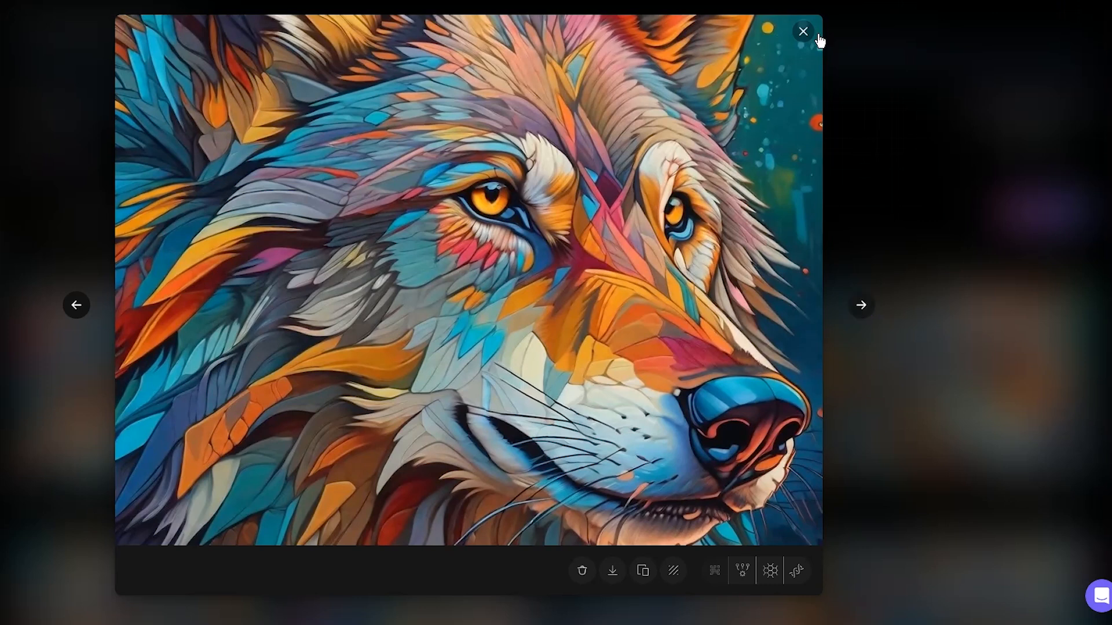
click(802, 31)
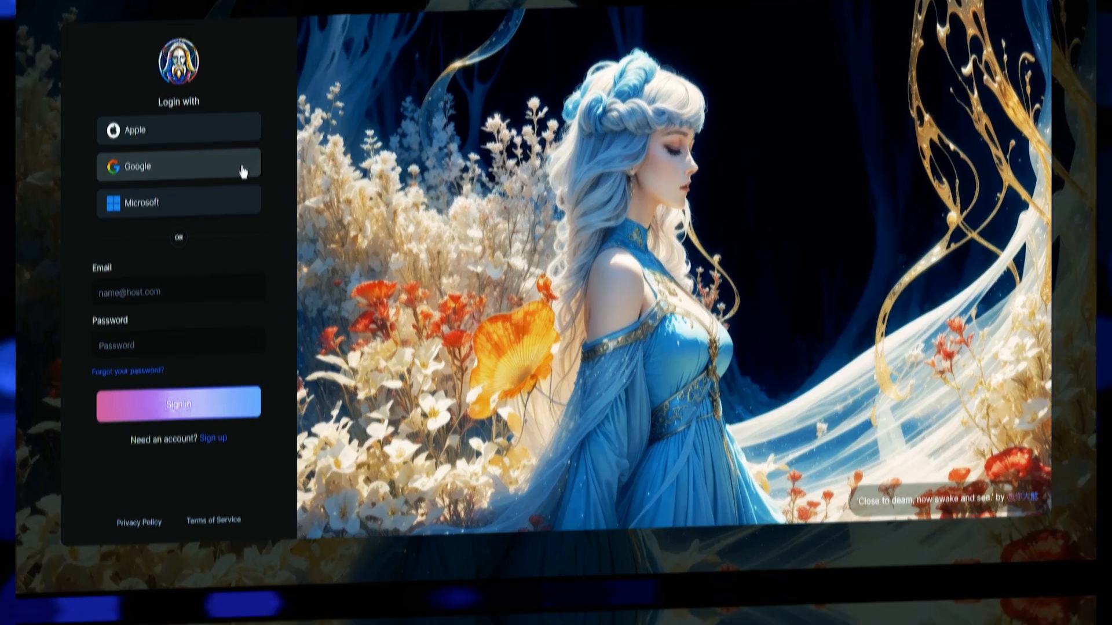
Sign in with Google, continue past username and interests, and finish onboarding as a Professional.
click(179, 166)
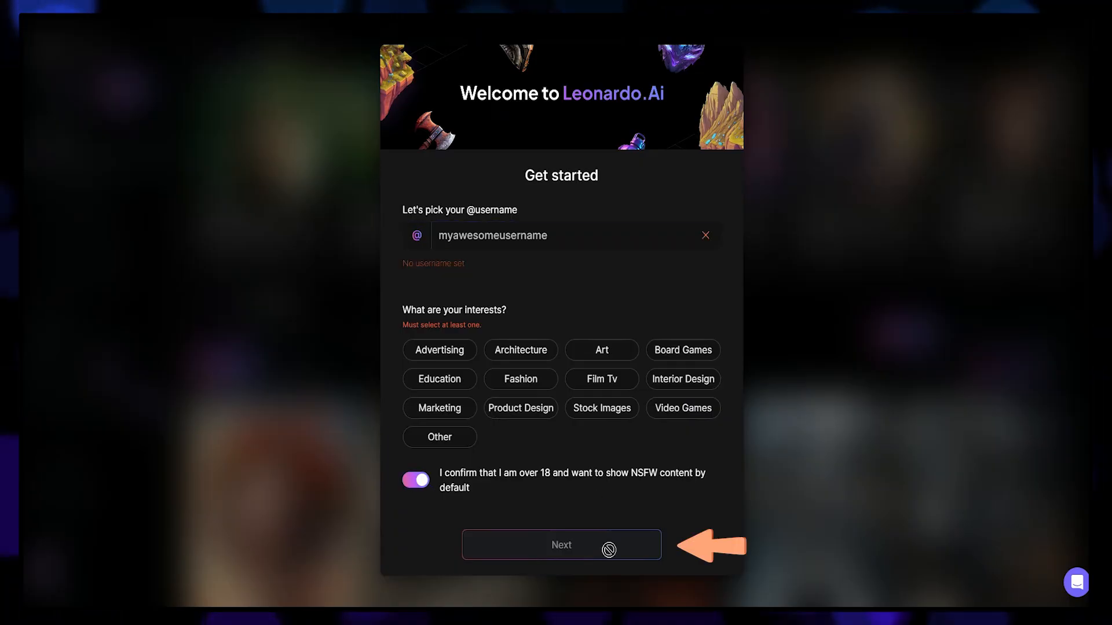
click(561, 545)
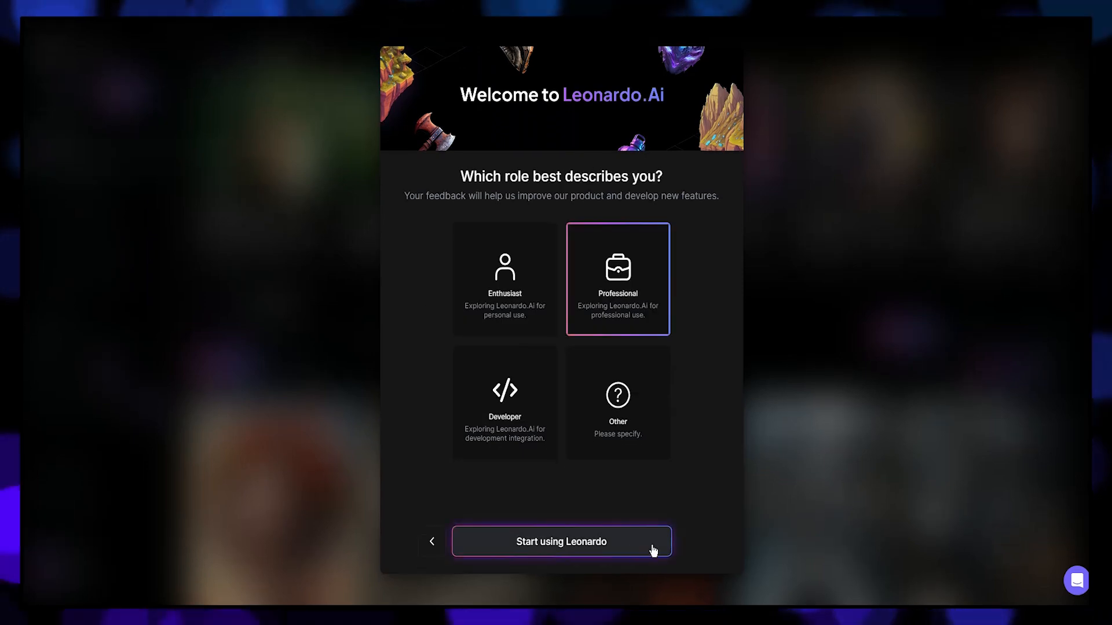
click(560, 541)
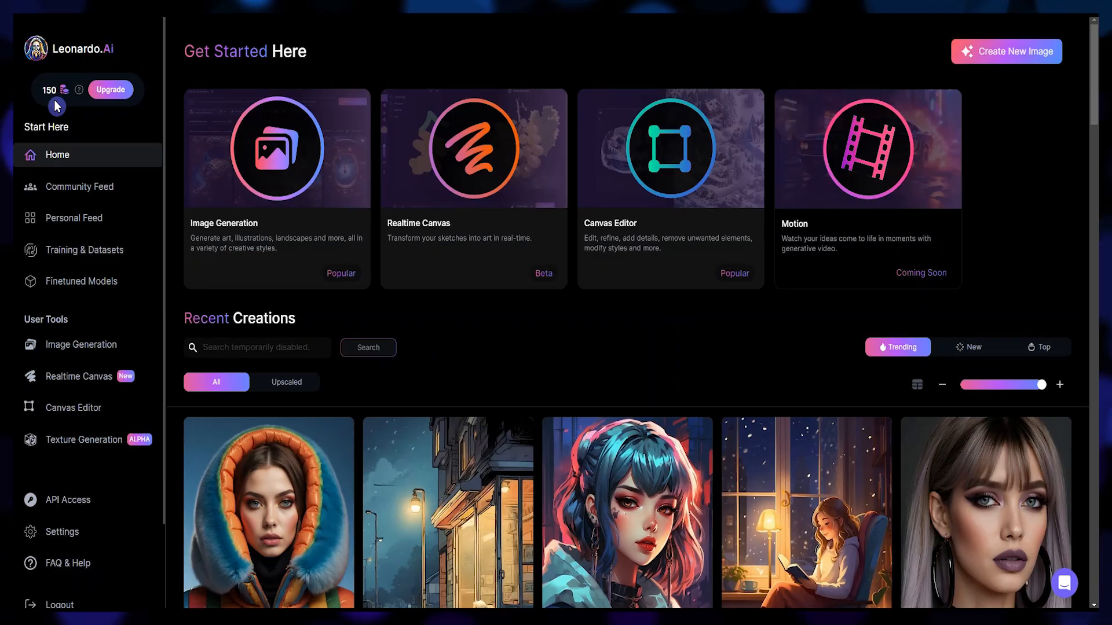
click(112, 89)
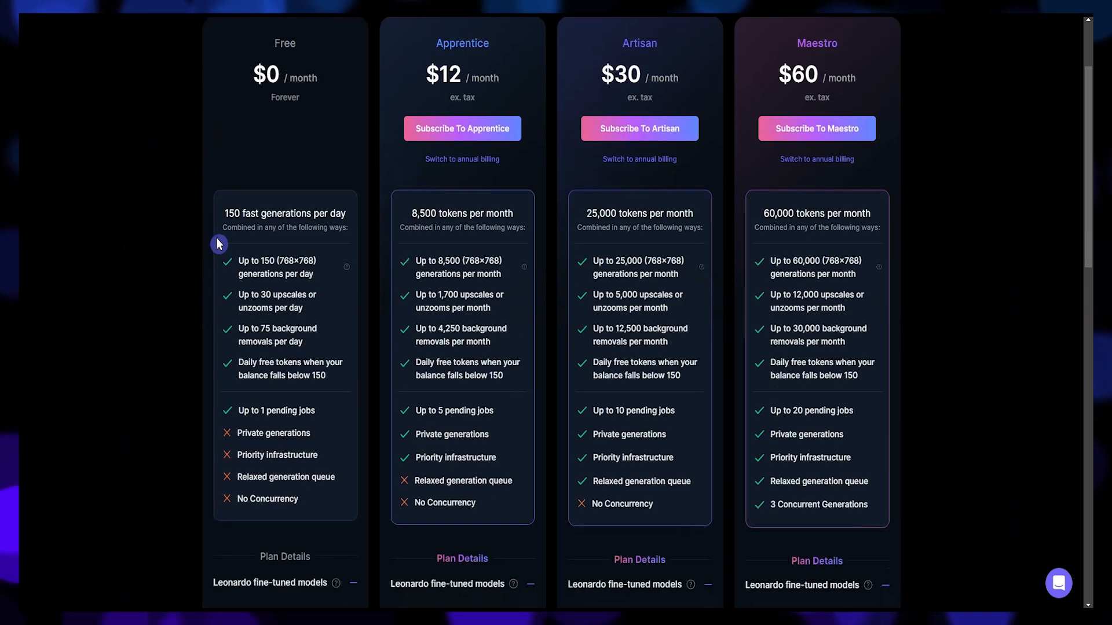
mouse_move(337, 391)
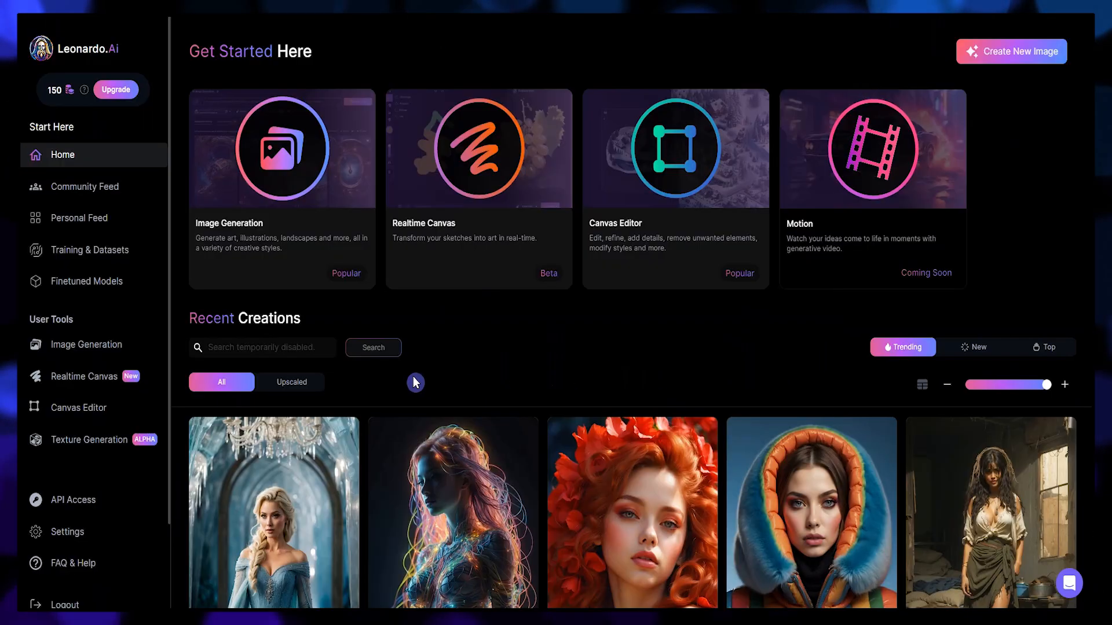
Find the red-haired Soleil rouge image in Recent Creations, copy its prompt, and close its details.
scroll(down, 3)
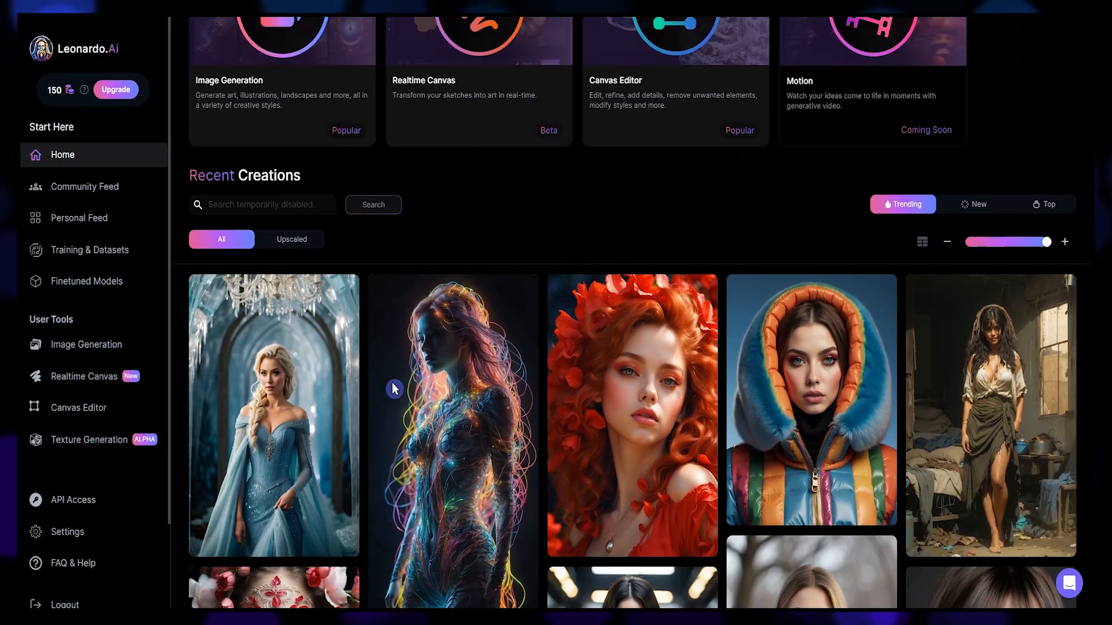
scroll(down, 3)
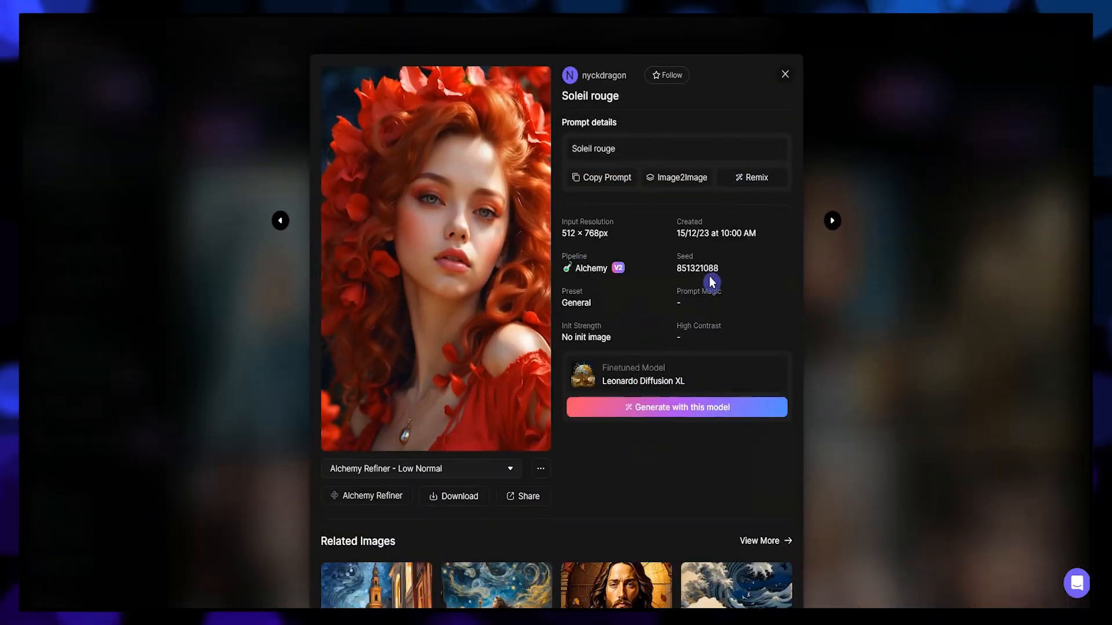
mouse_move(648, 169)
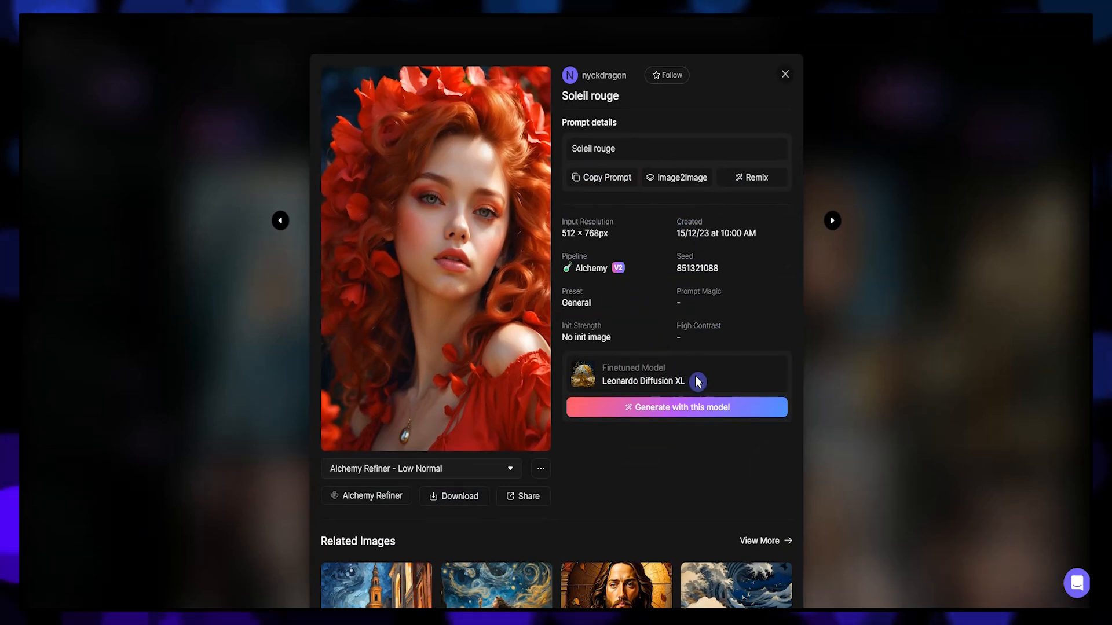
click(606, 178)
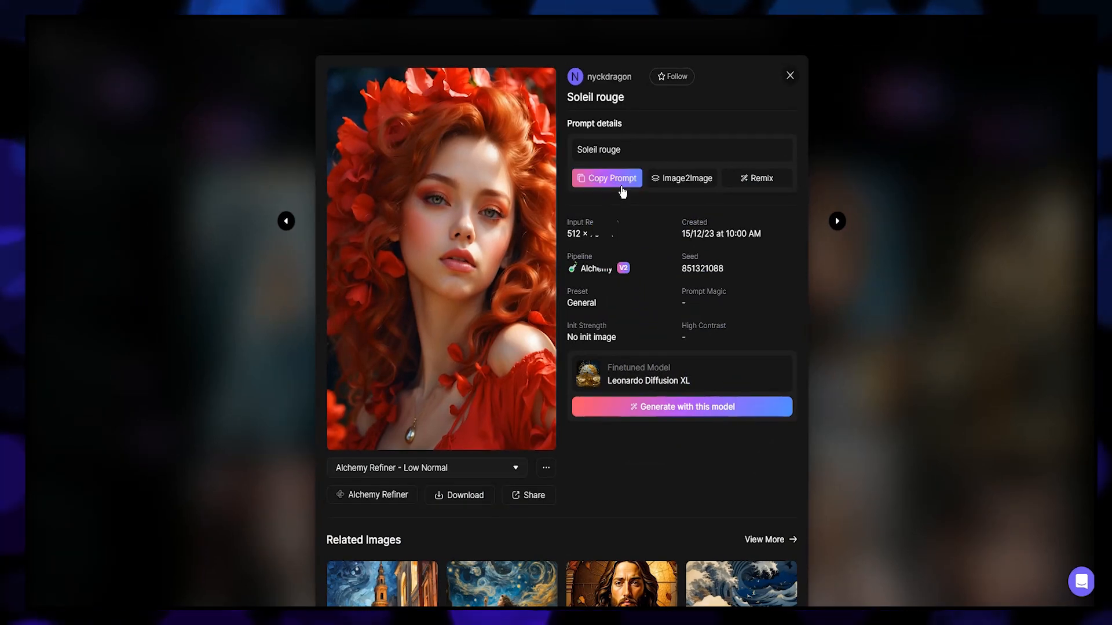
click(605, 179)
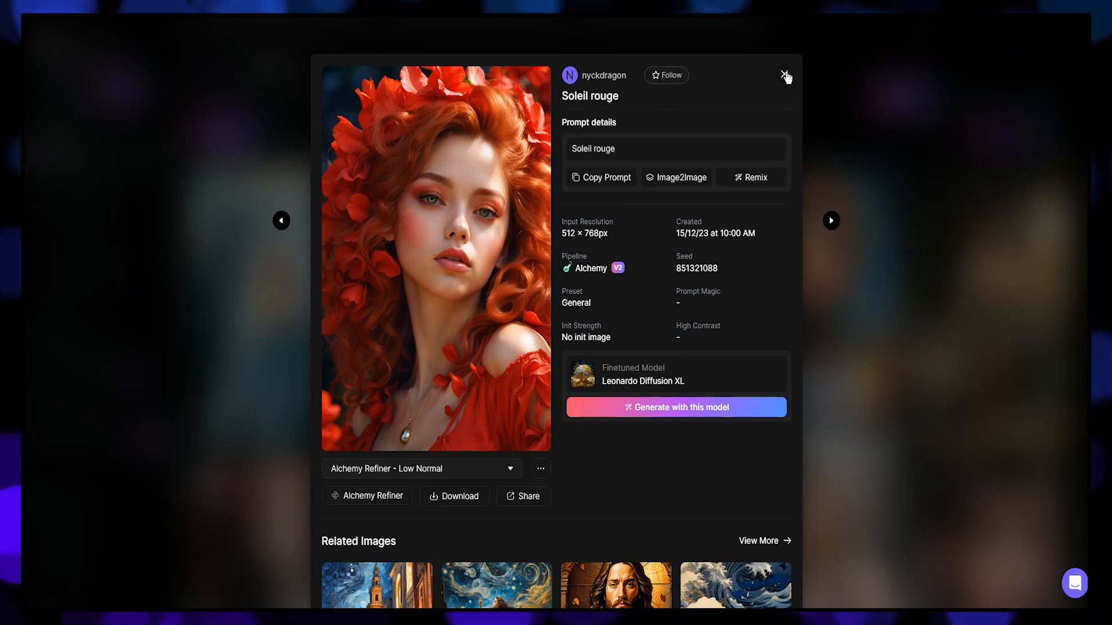
click(785, 75)
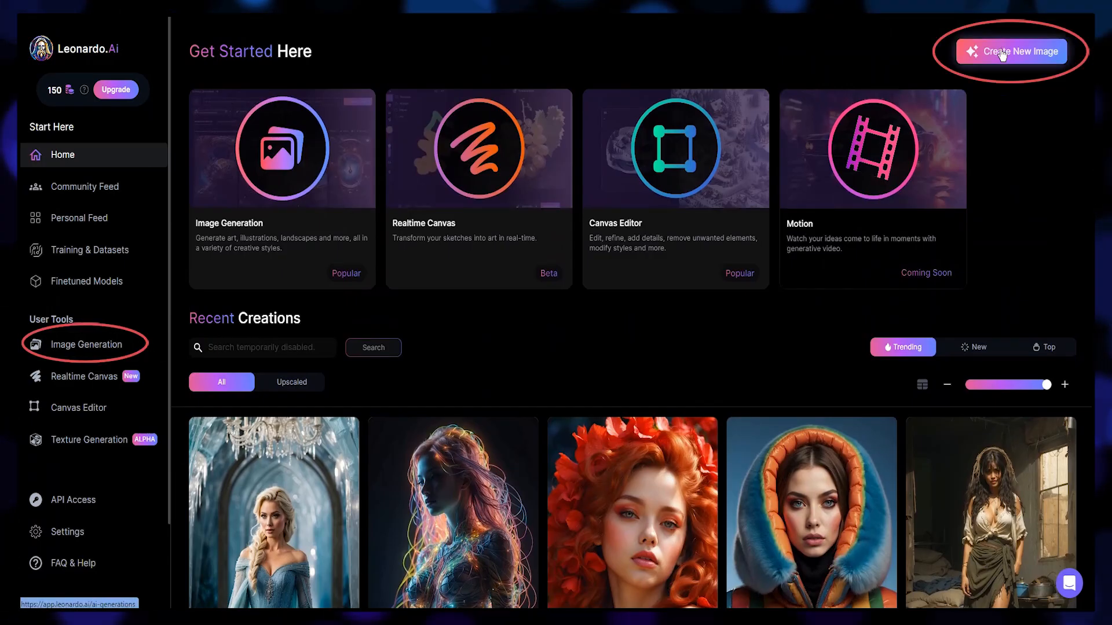
Start a new generation with eight images, Alchemy on and PhotoReal on.
click(1010, 51)
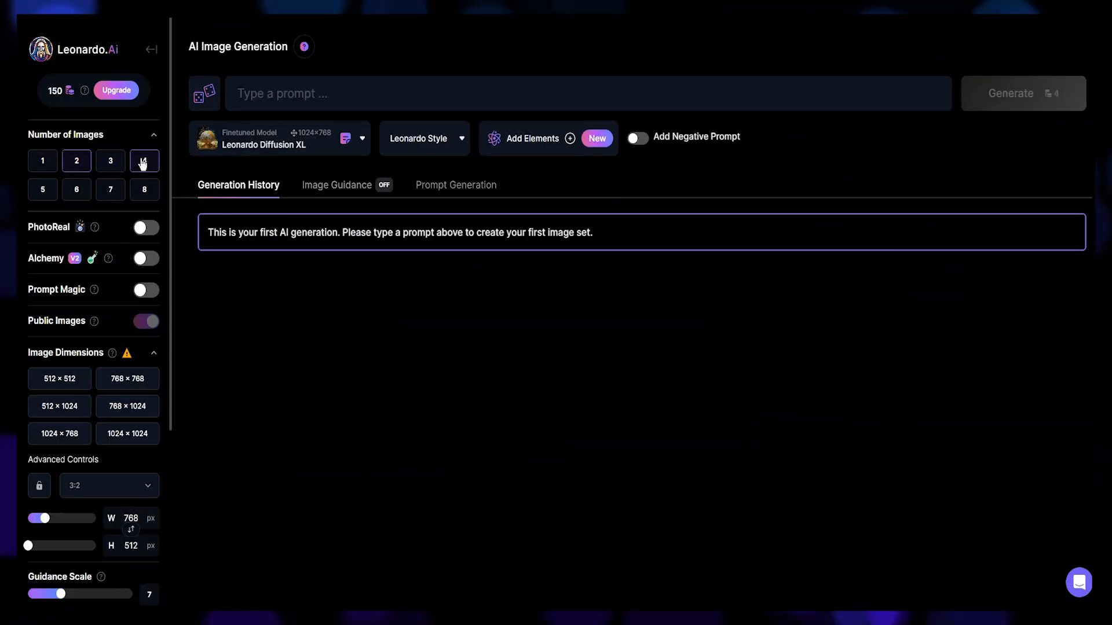
click(144, 189)
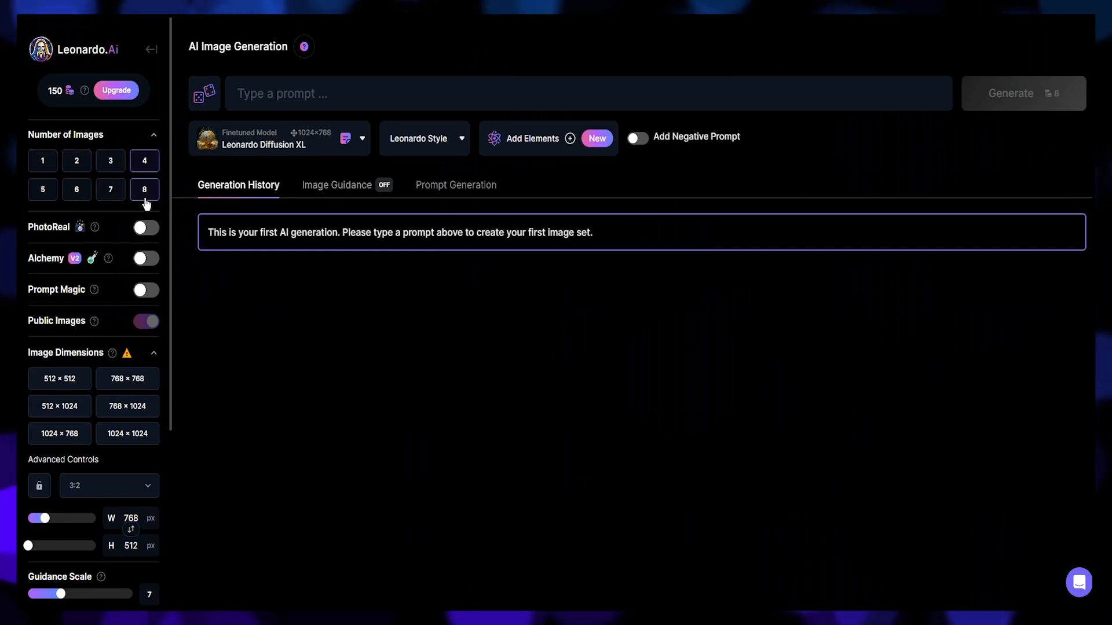
click(146, 258)
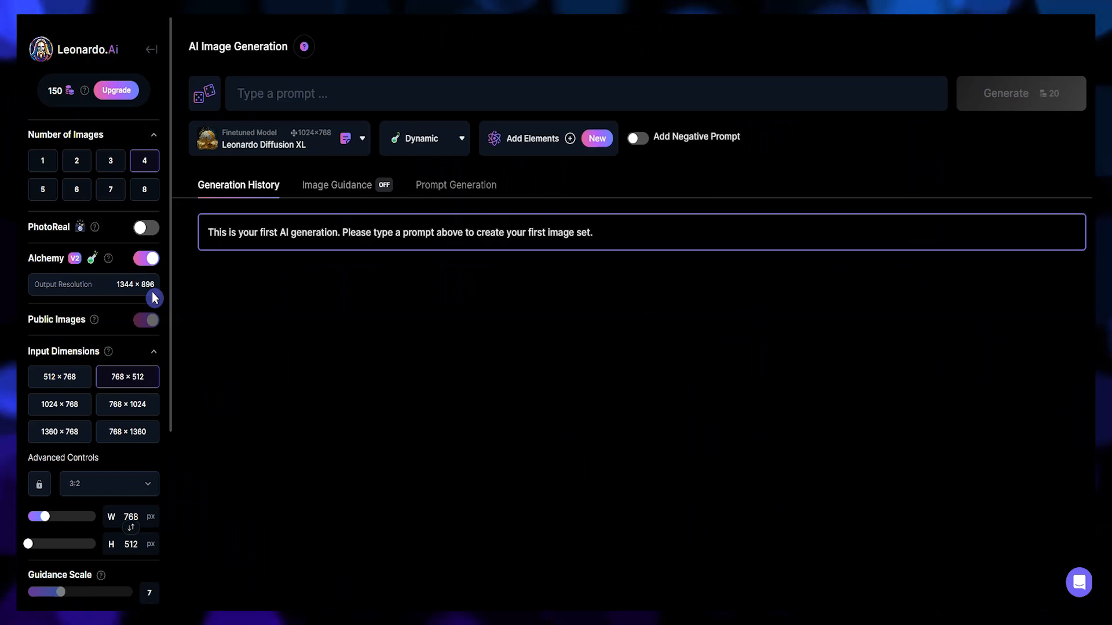
click(422, 138)
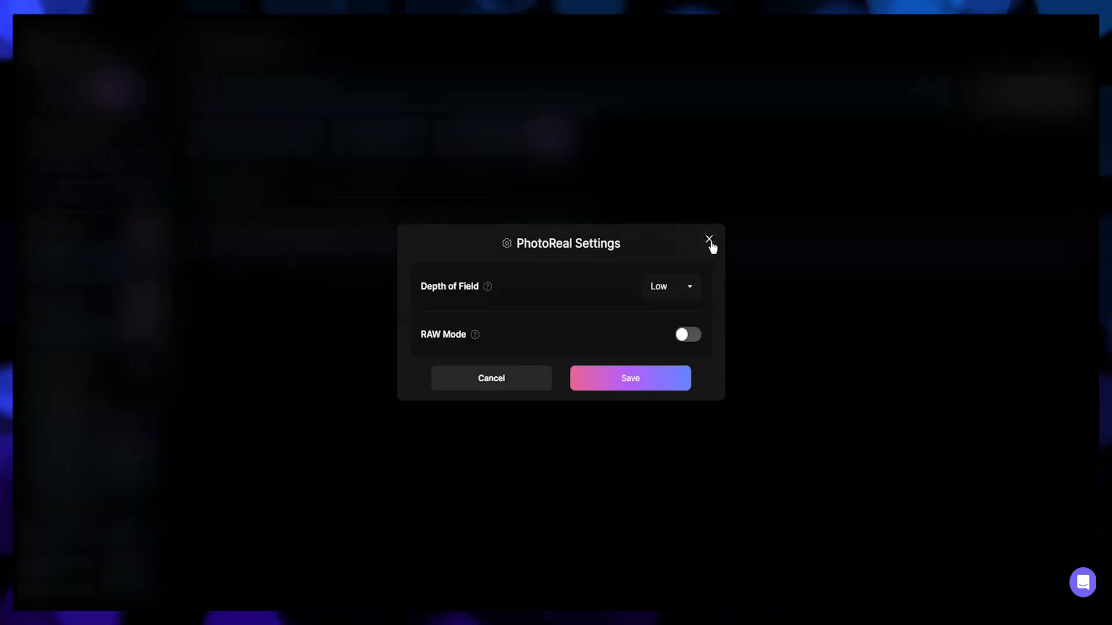
click(708, 239)
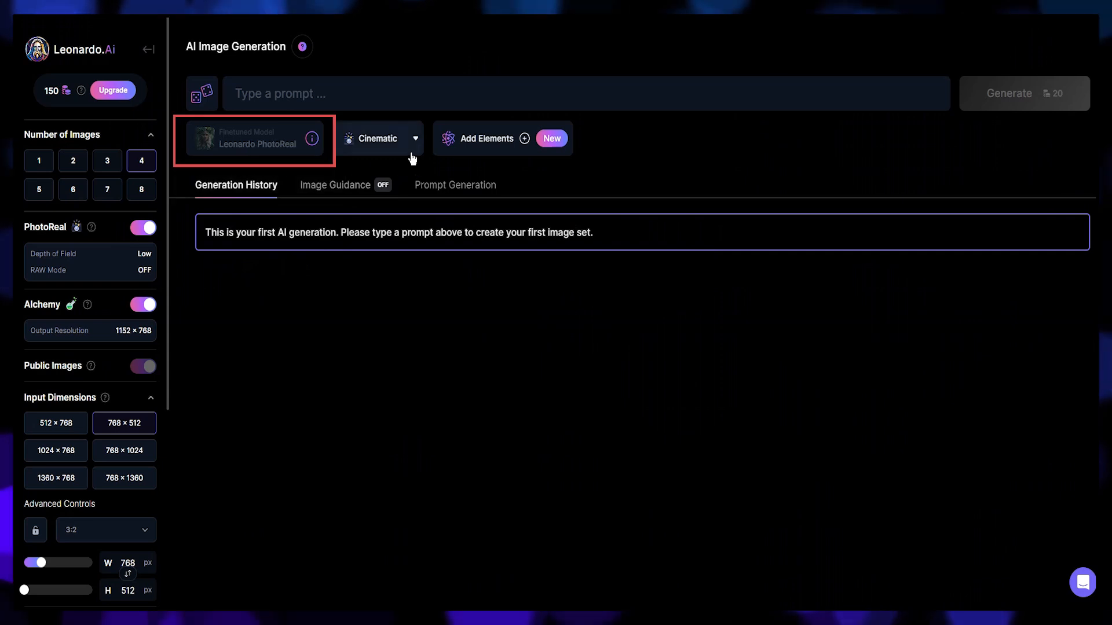
Set 3:4 dimensions and enable a fixed seed in the advanced settings.
click(377, 138)
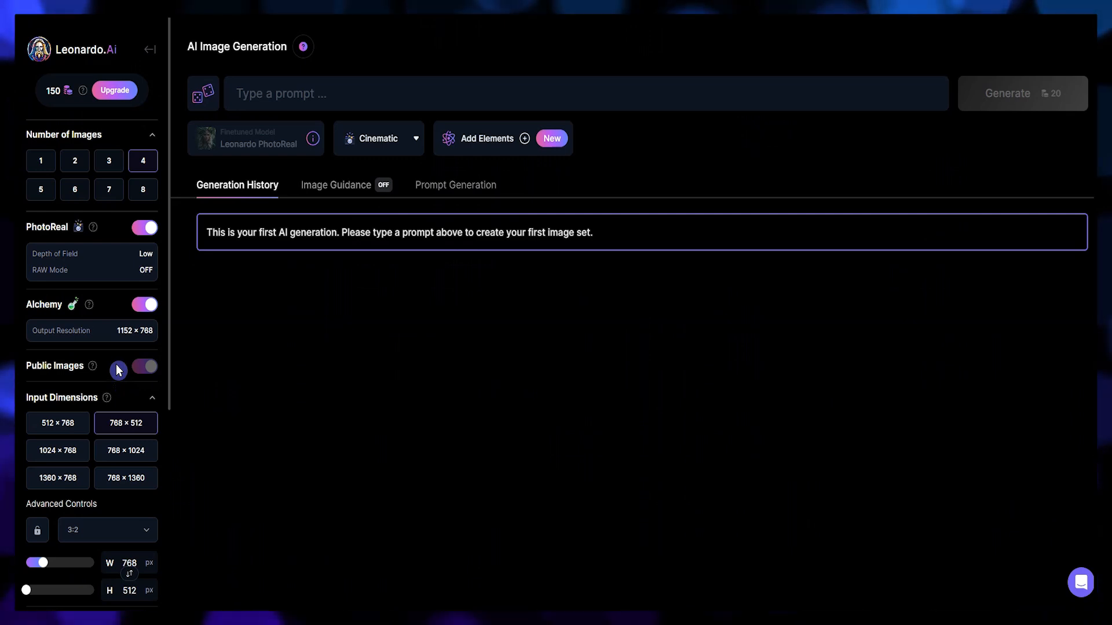
scroll(down, 3)
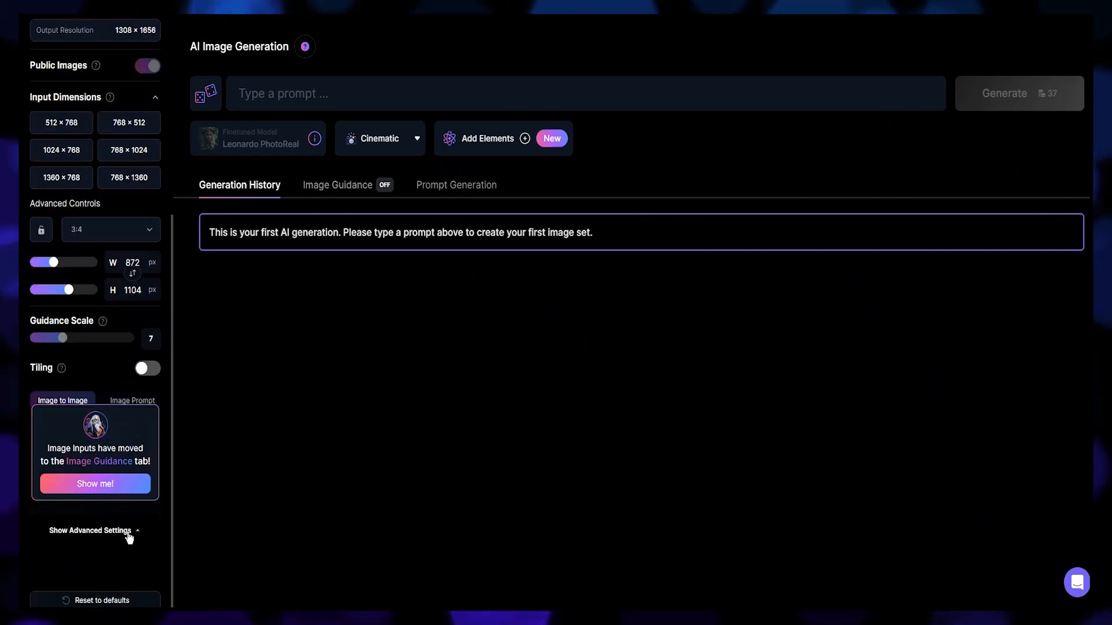
click(90, 531)
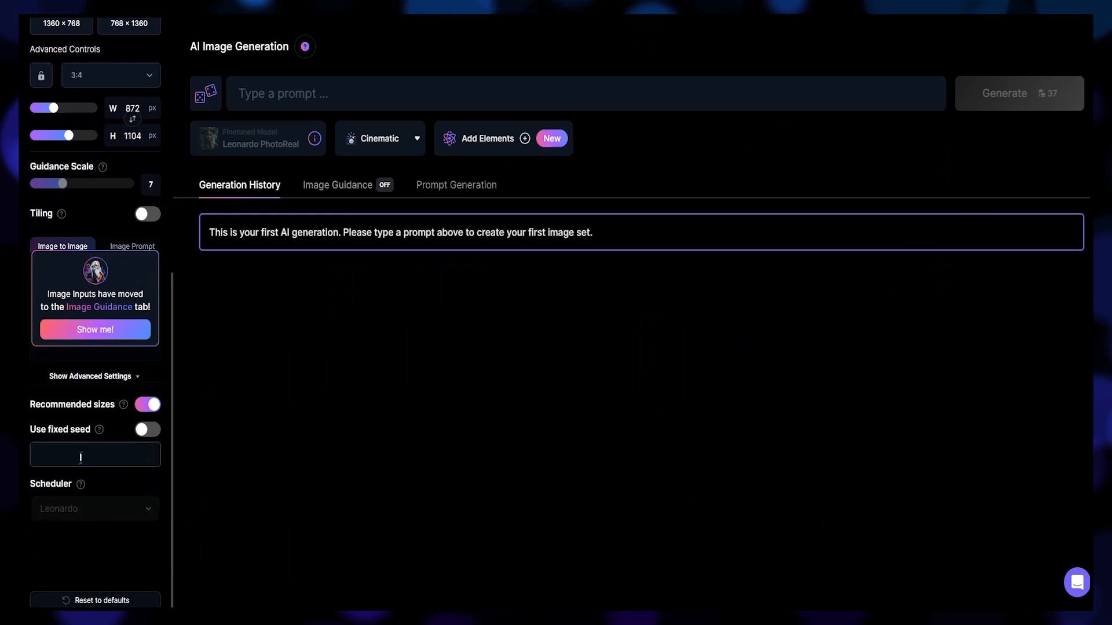
click(147, 428)
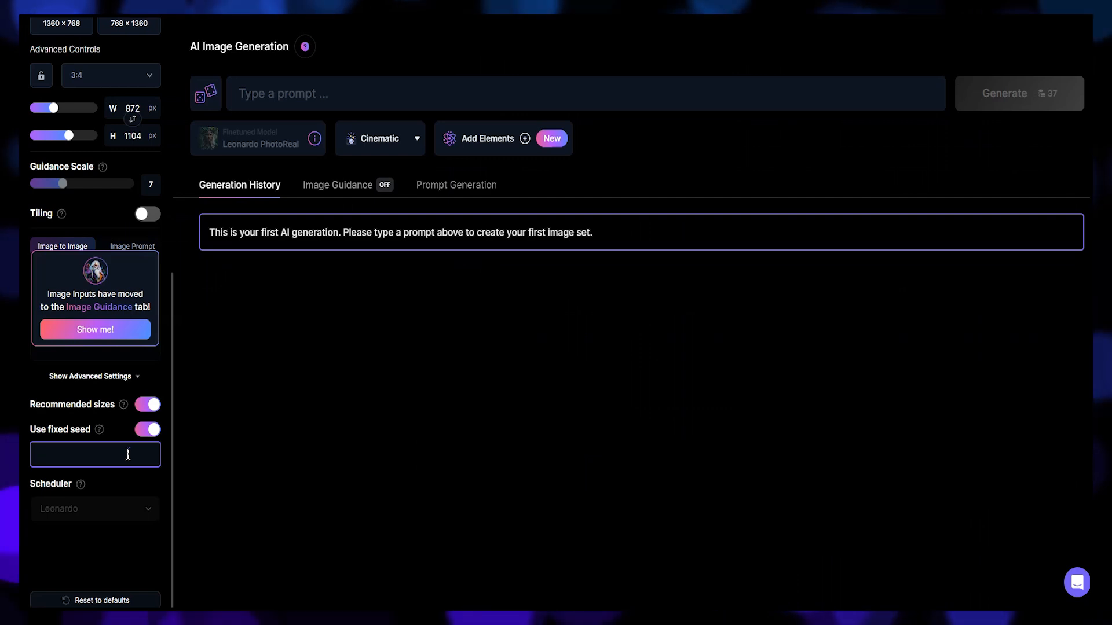
Choose Leonardo Vision XL from the finetuned model gallery and generate with it.
click(244, 138)
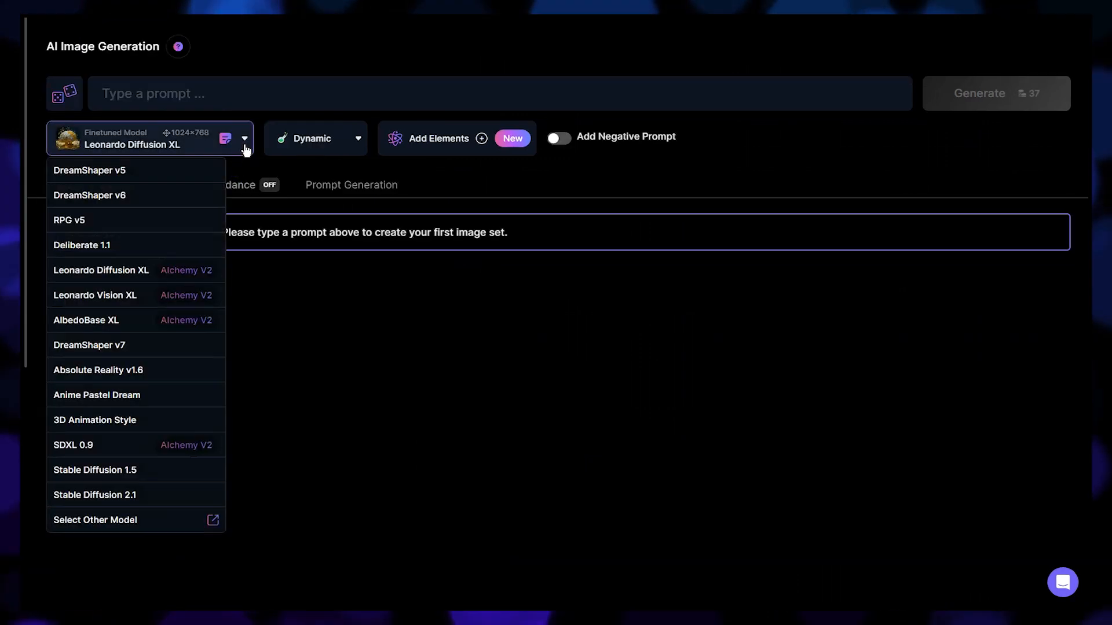
mouse_move(205, 149)
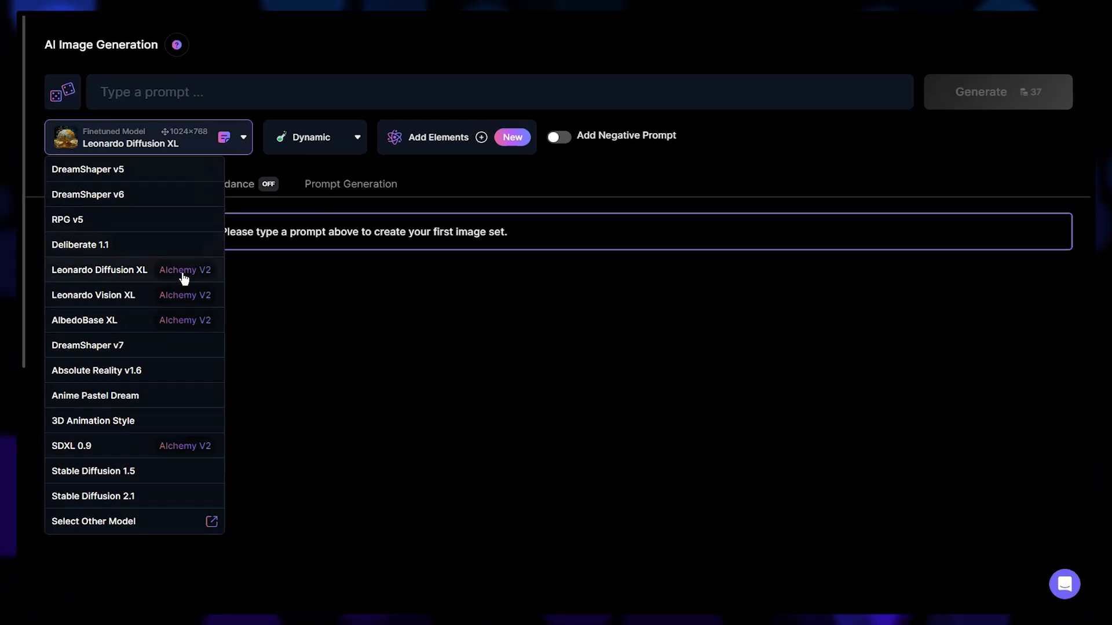
mouse_move(205, 327)
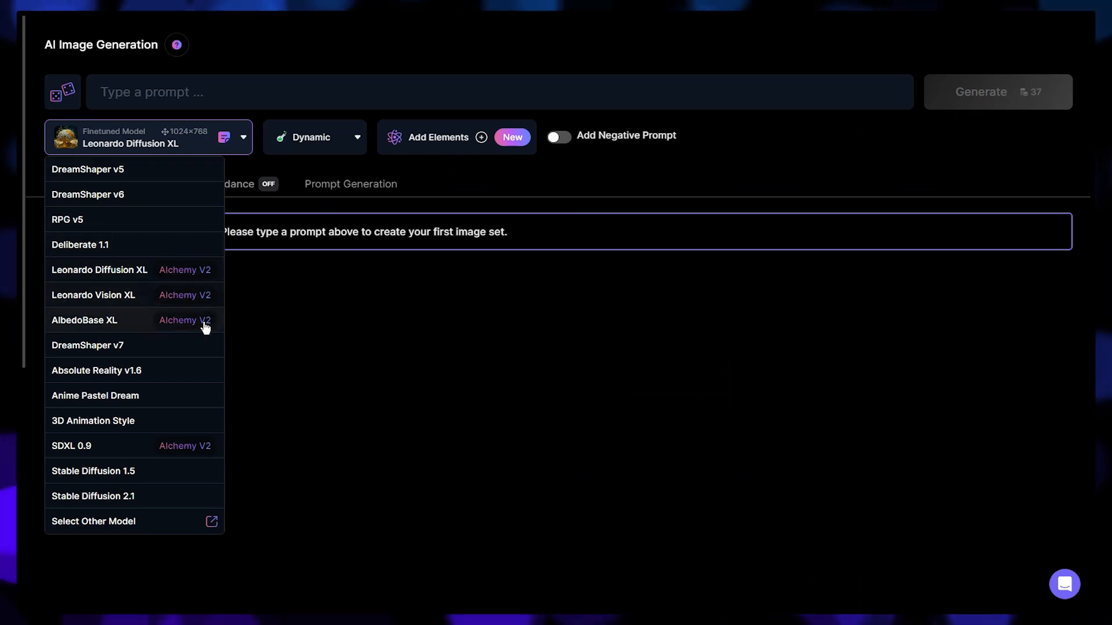
click(93, 521)
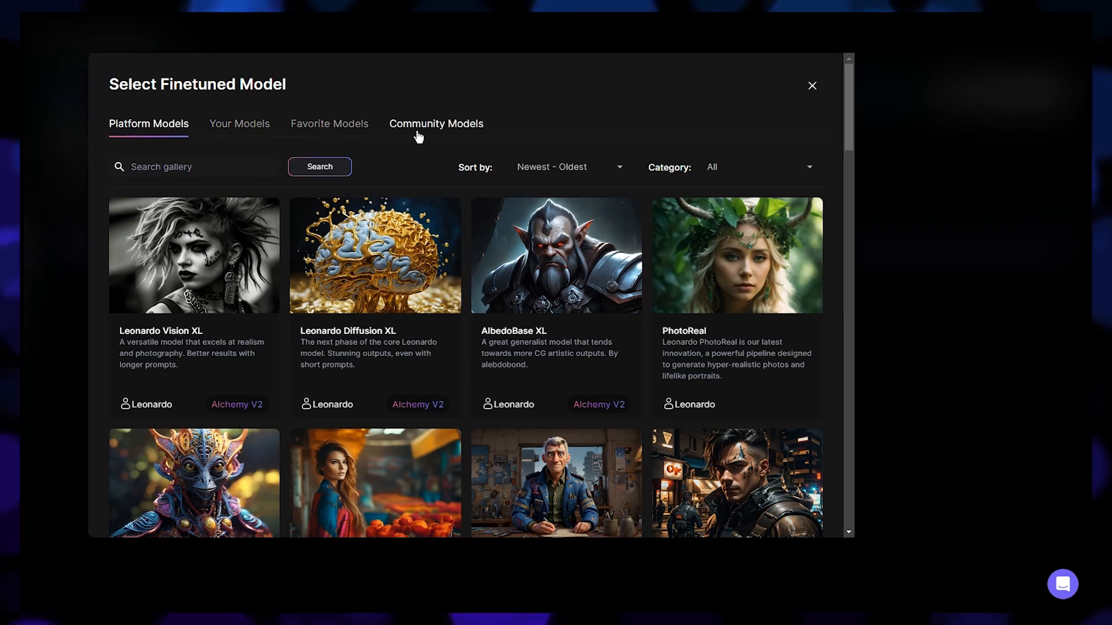
click(193, 255)
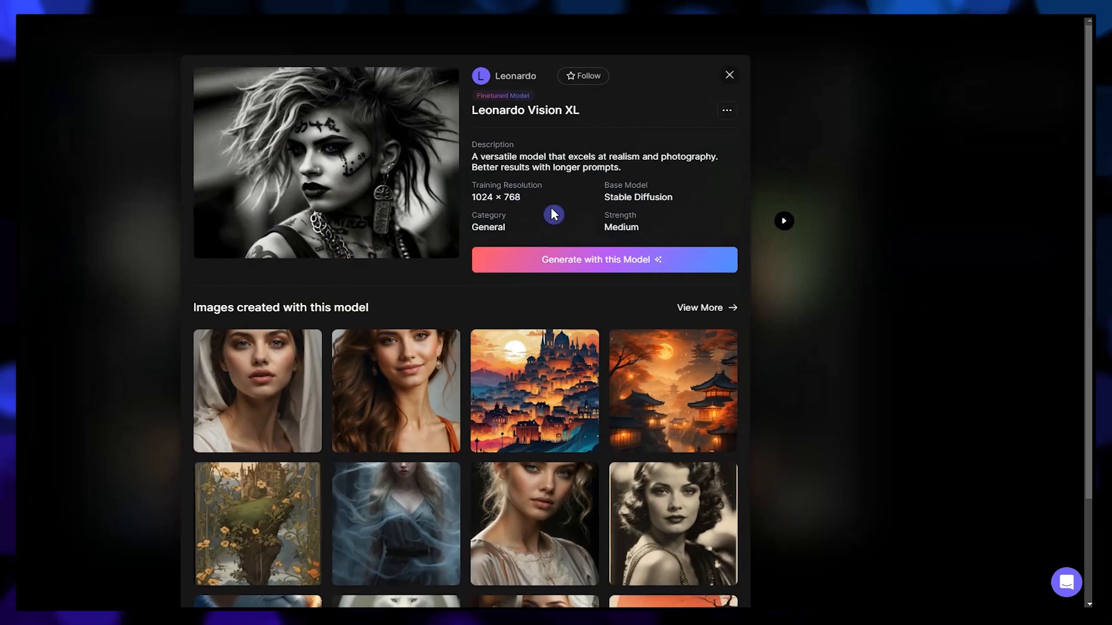
scroll(down, 3)
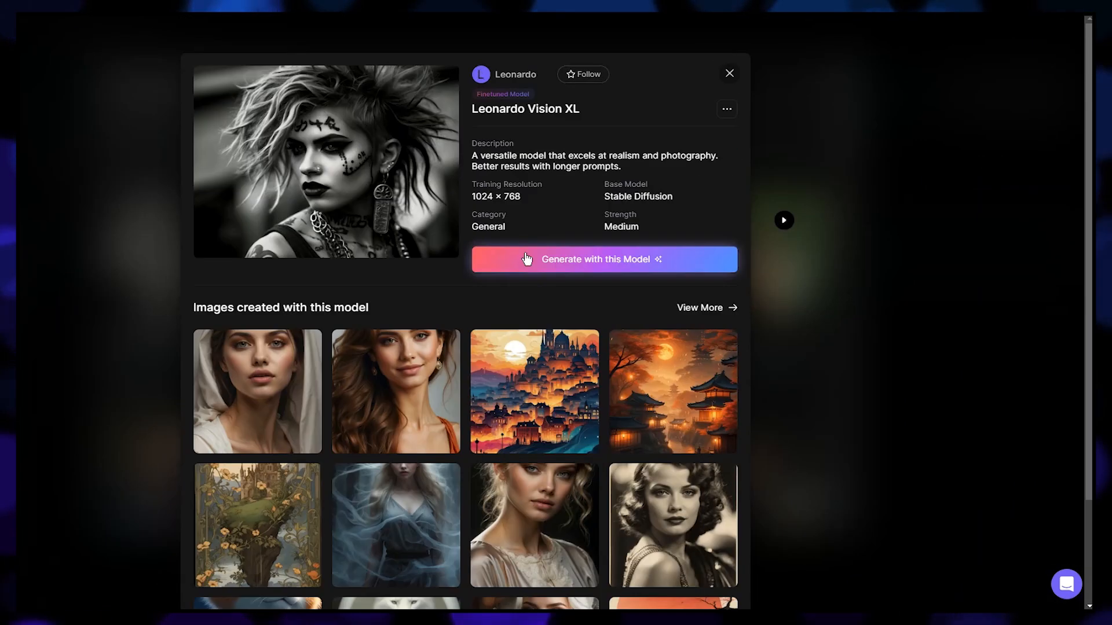
click(603, 258)
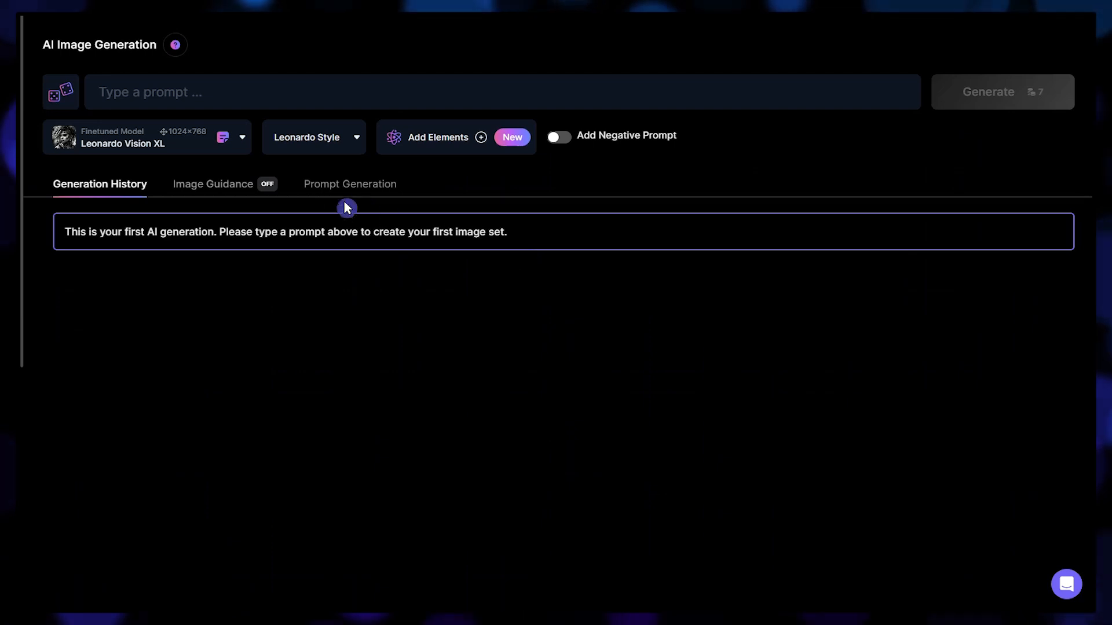
mouse_move(204, 163)
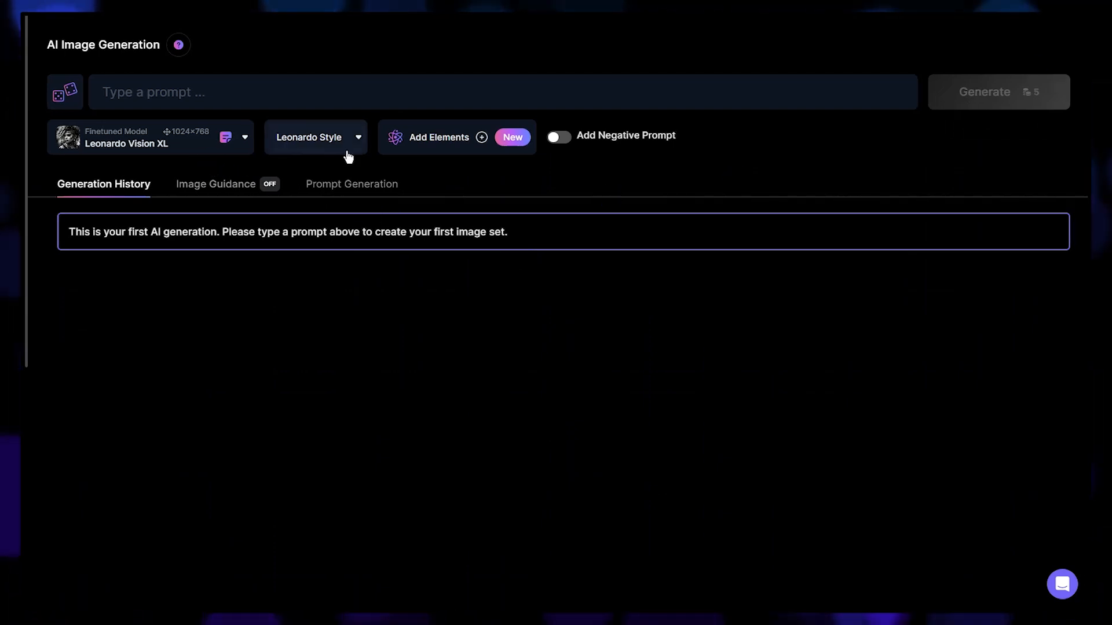
Switch the preset style from Leonardo Style to Creative and focus the prompt box.
click(315, 136)
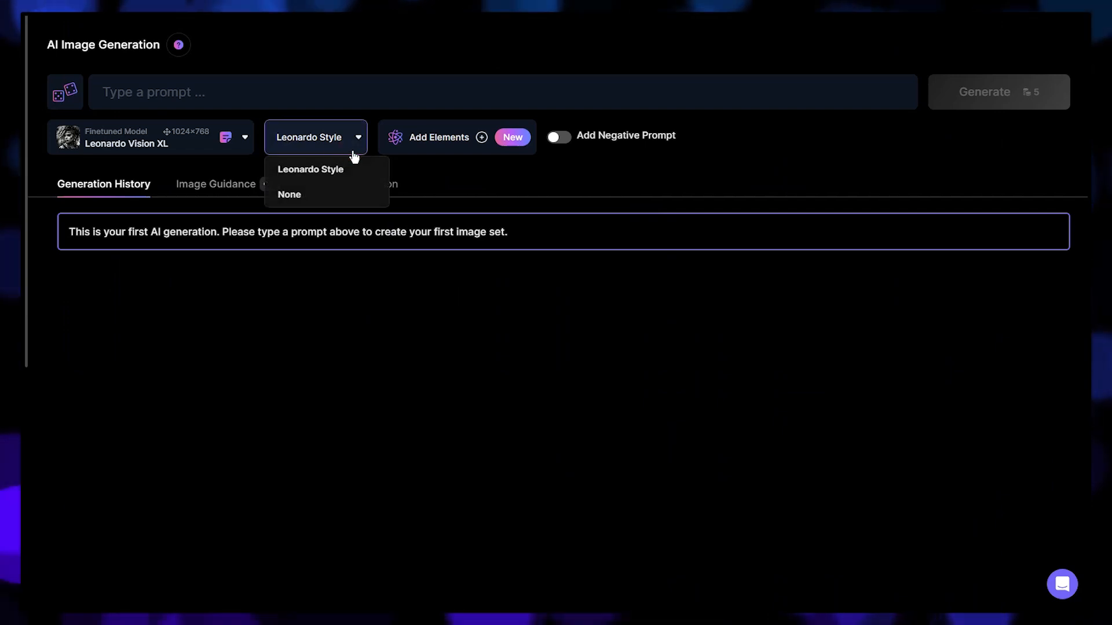
mouse_move(368, 185)
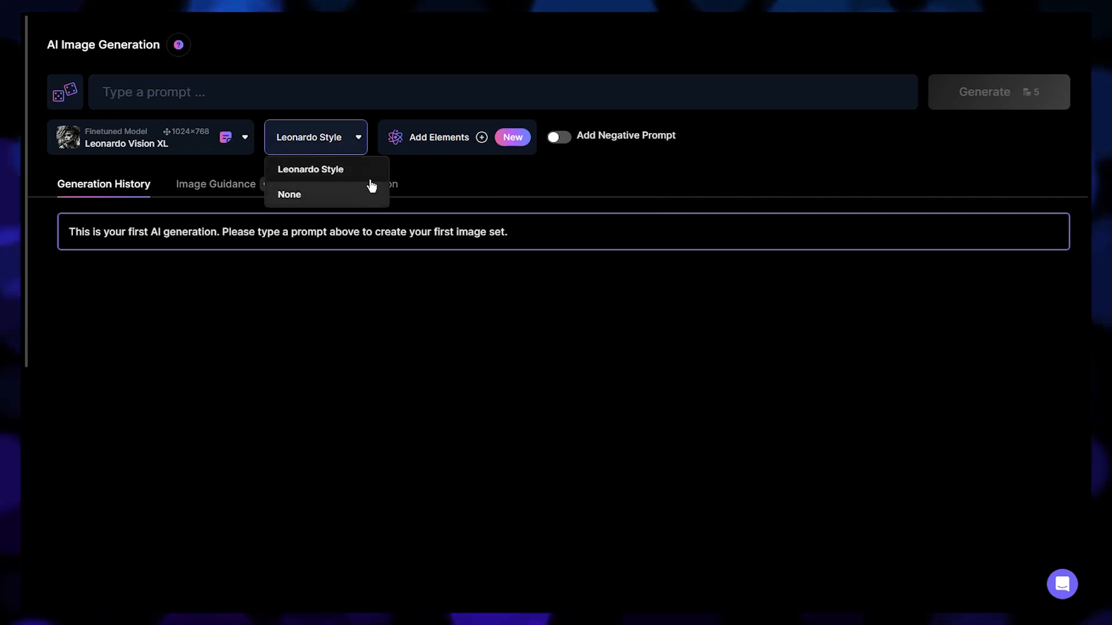
mouse_move(375, 198)
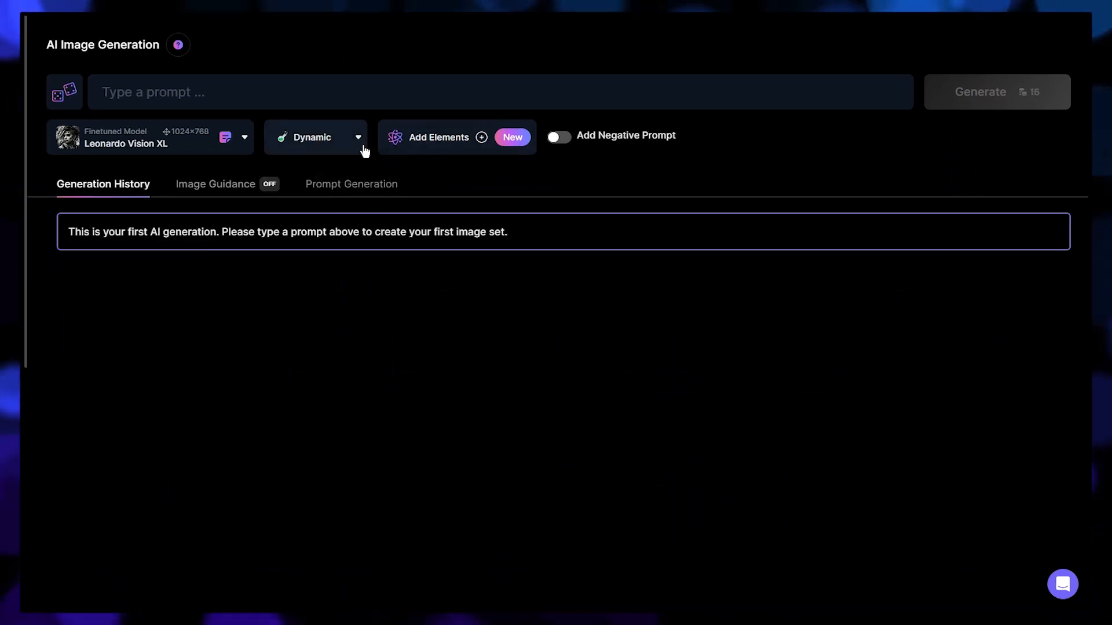
click(315, 137)
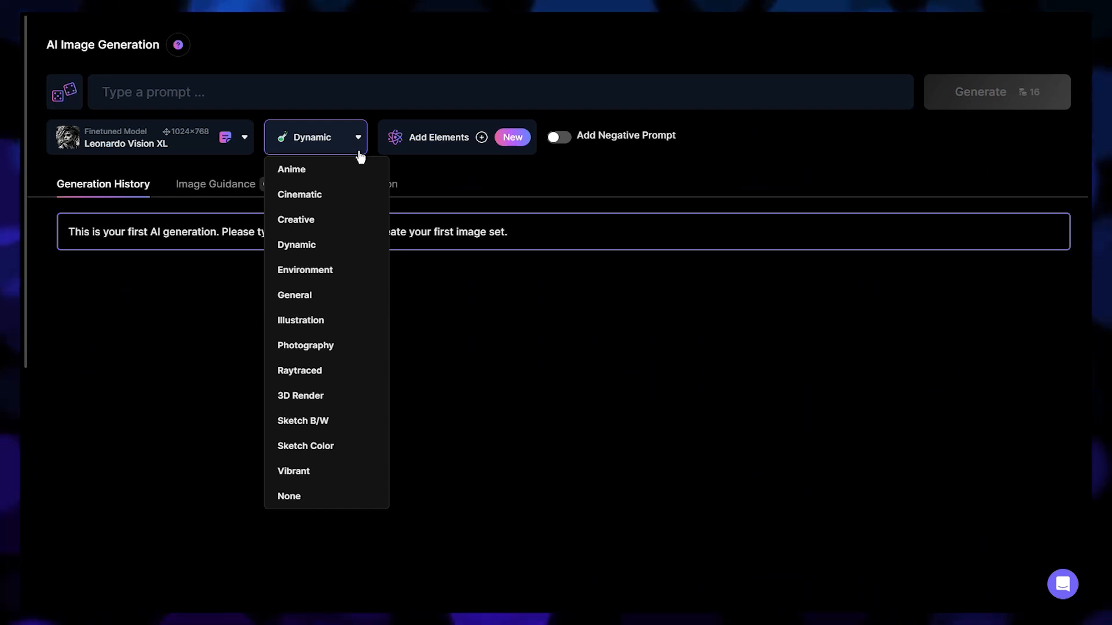
mouse_move(361, 245)
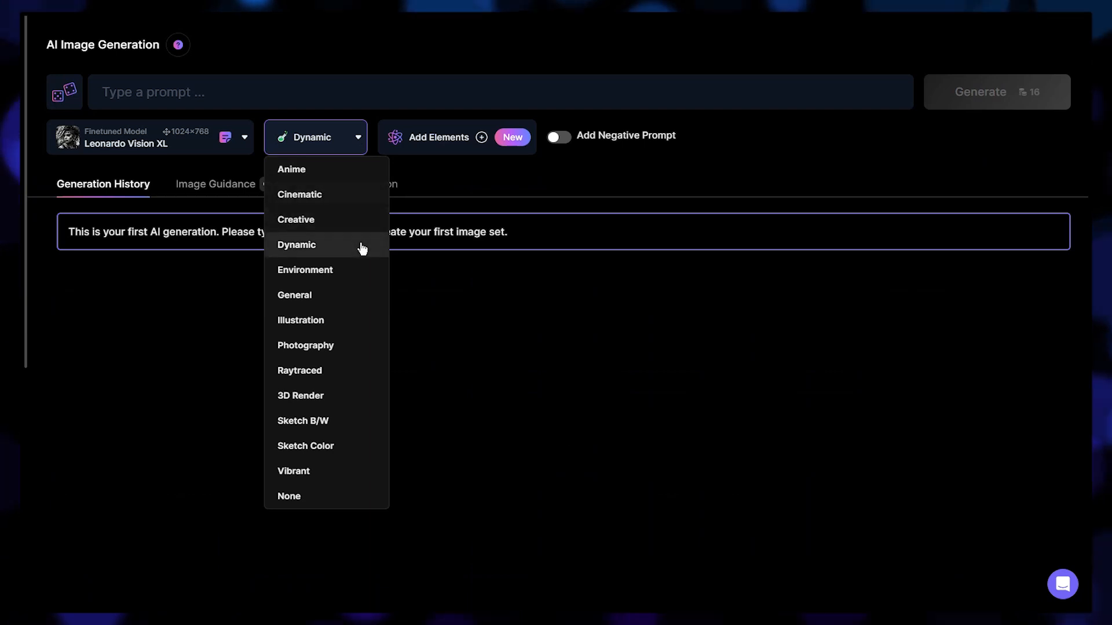
click(296, 219)
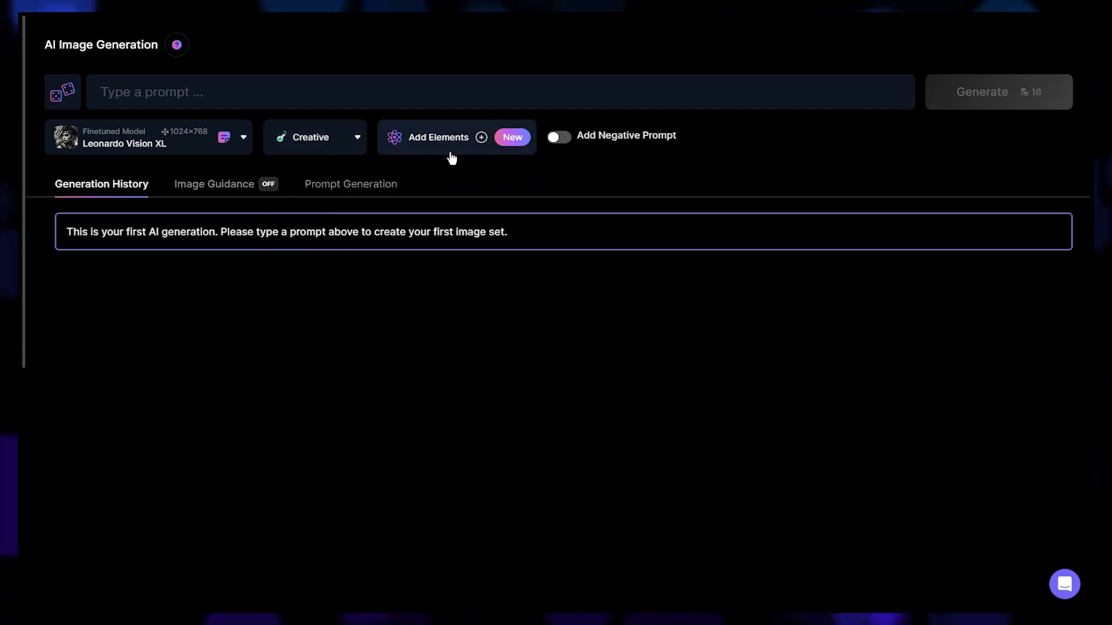
click(476, 92)
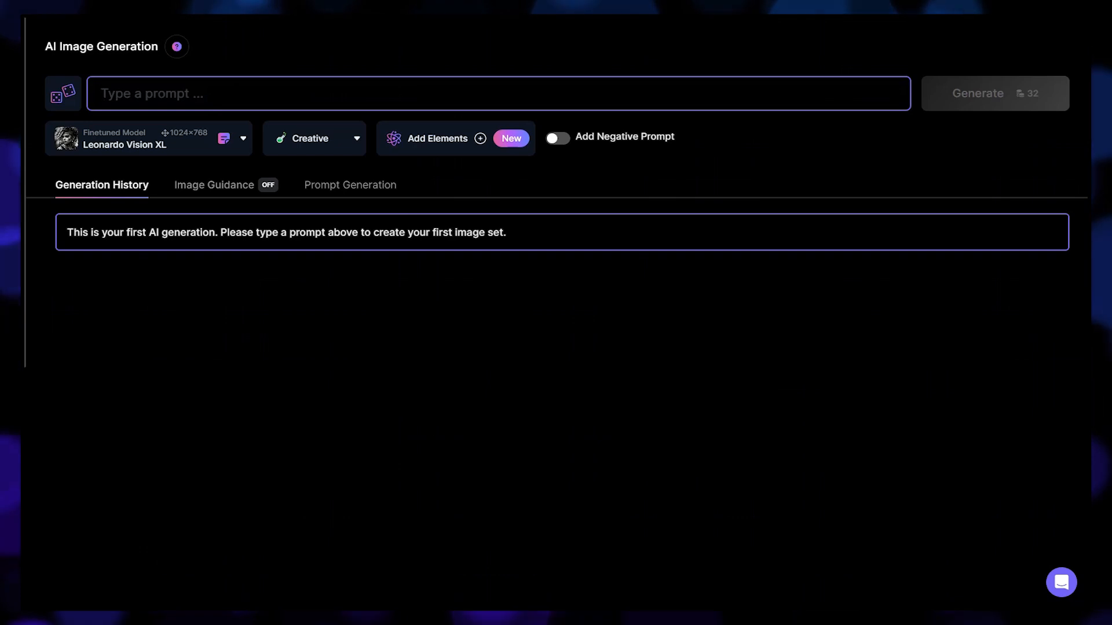
Write the smiling silver-haired woman portrait prompt, add a negative prompt, and generate.
text(a young beautiful woman with a smile and cute face, long soft wavy silver color hair, blue color top, diamond drop earrings, front view, thunder and lightning effect background, high quality, high detail, 8k resolution)
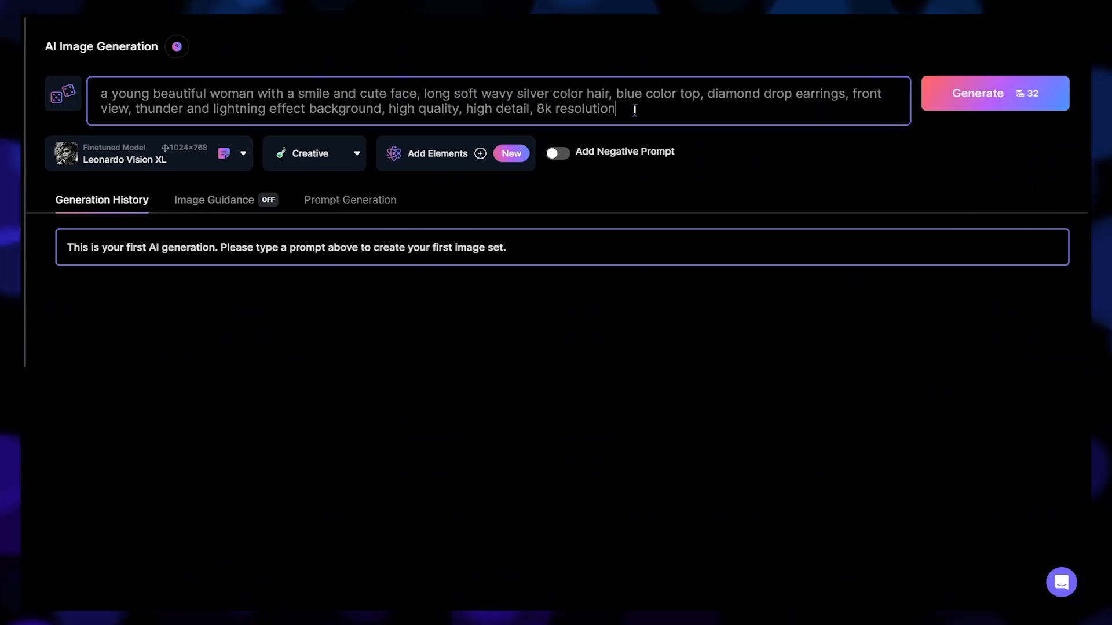
click(61, 94)
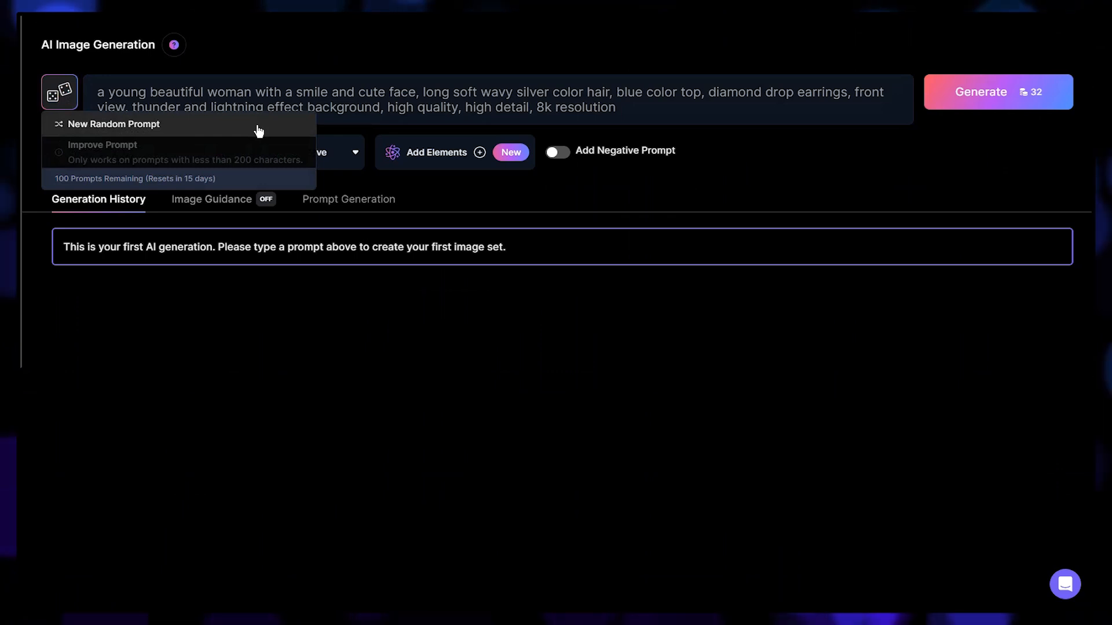
click(557, 151)
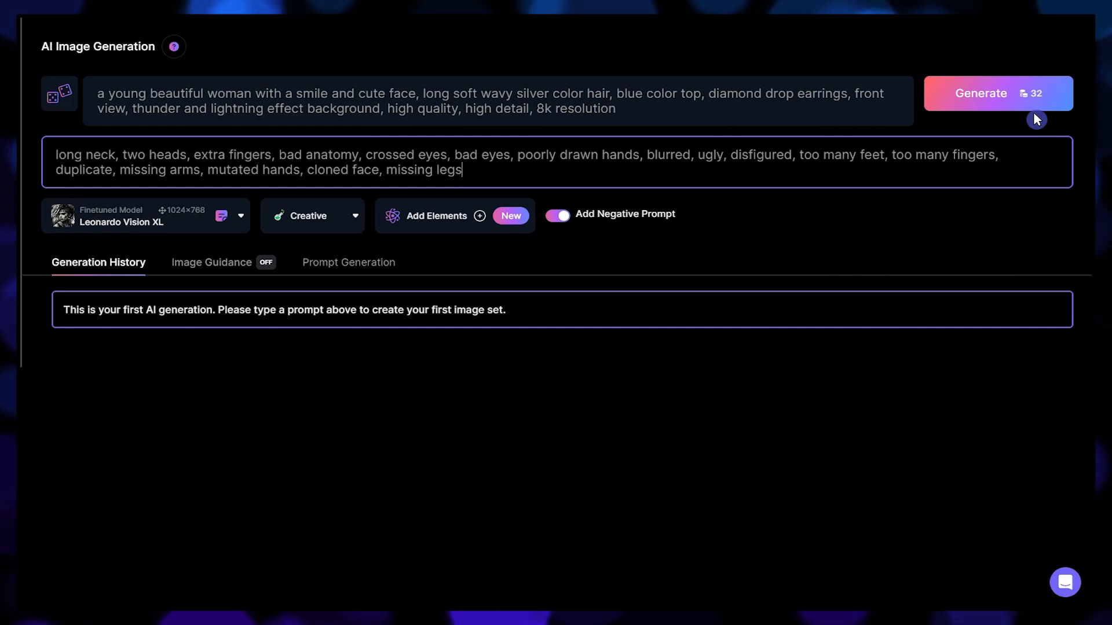
click(981, 92)
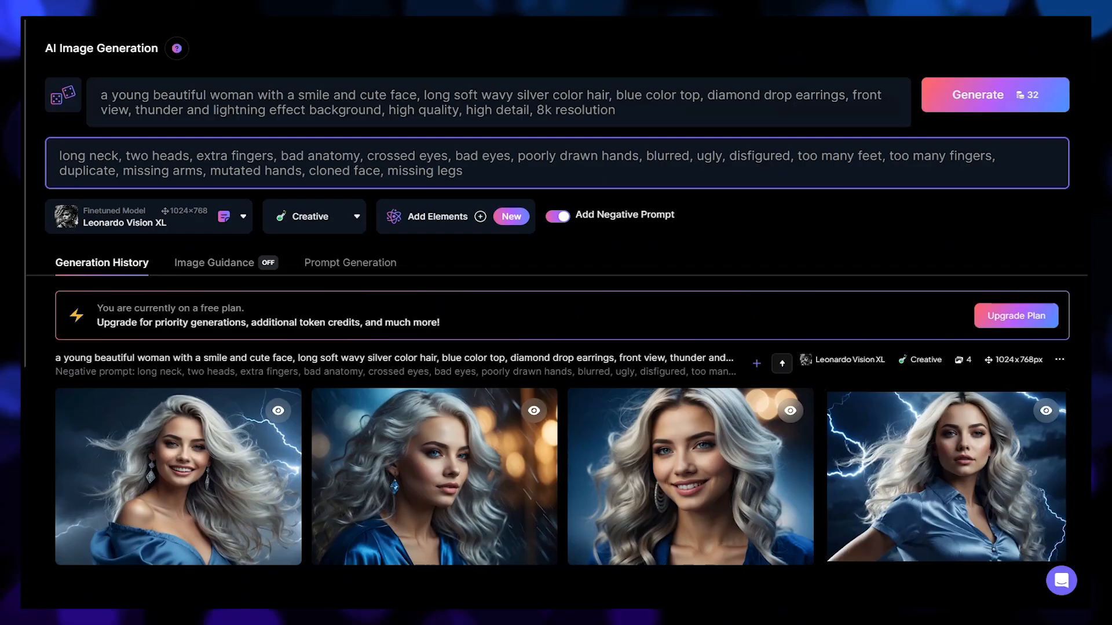
Enlarge the first silver-haired portrait and step through the next two results.
click(178, 476)
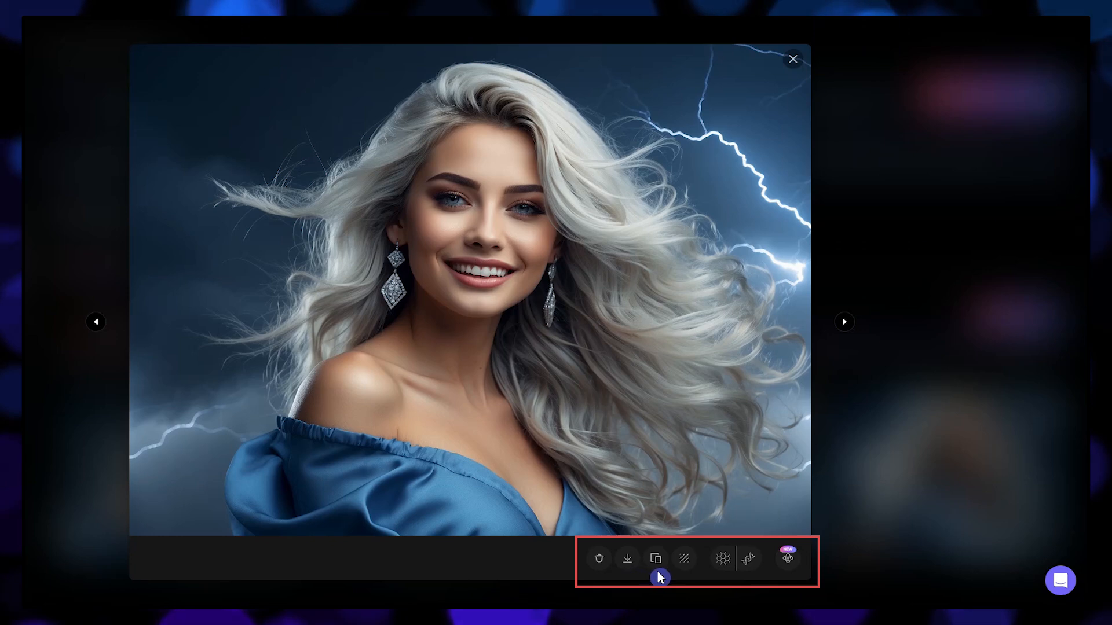
click(845, 322)
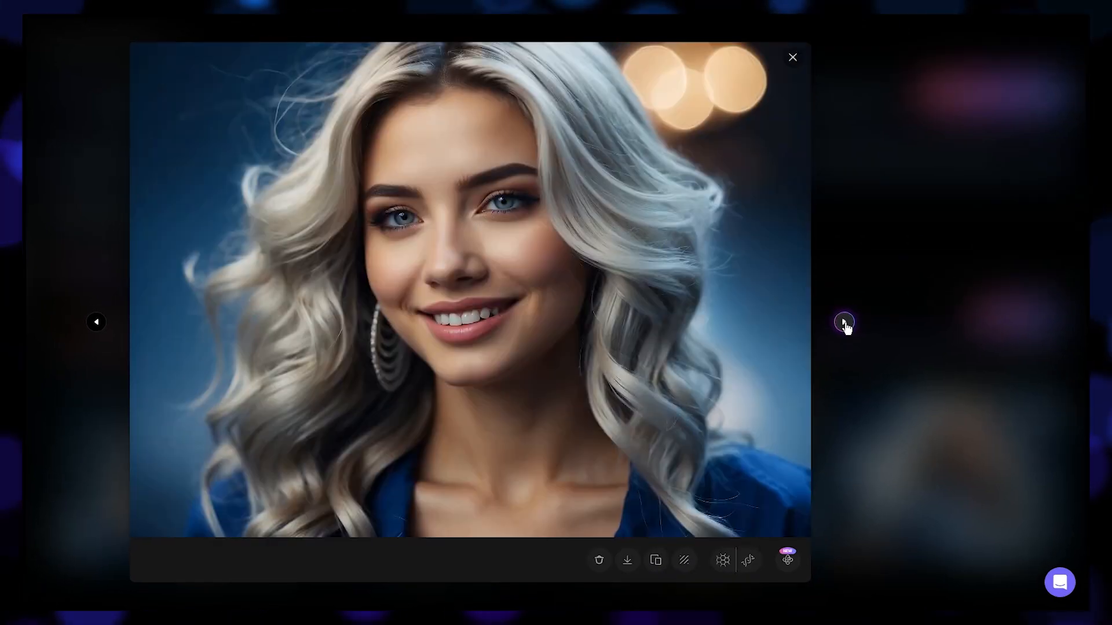
click(844, 322)
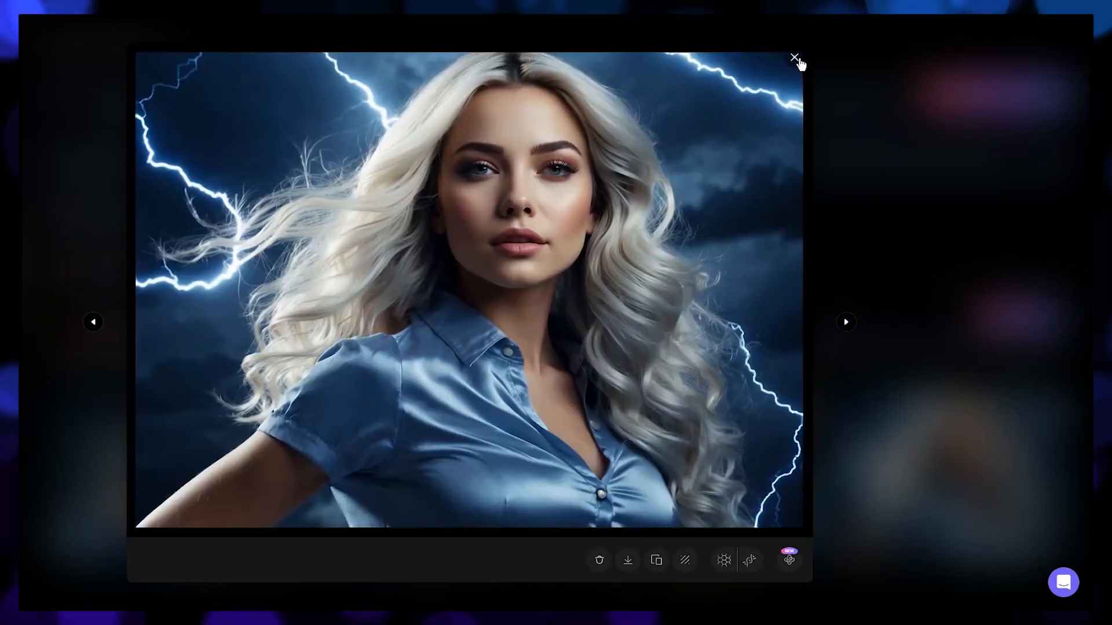
Close the viewer and show the action menu for the lightning portrait set.
click(794, 57)
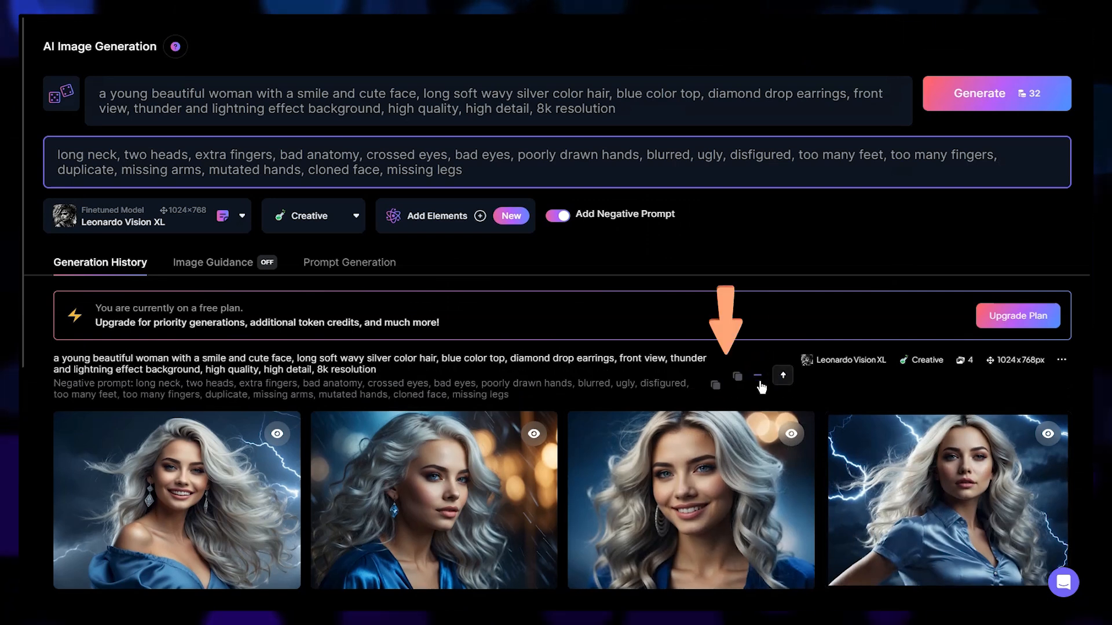
mouse_move(714, 387)
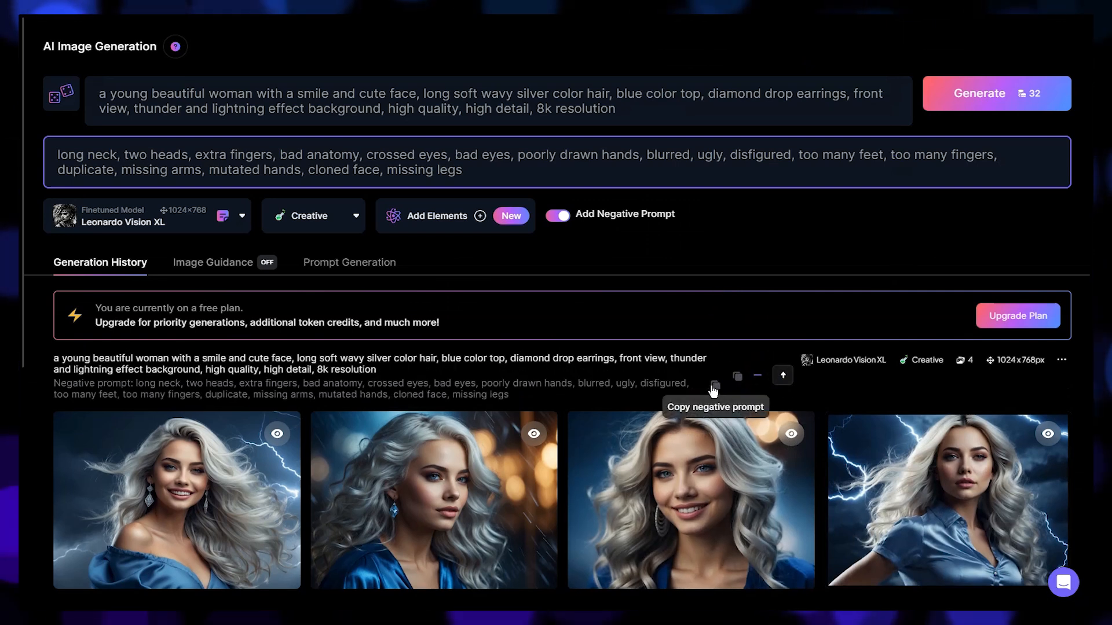
click(1062, 360)
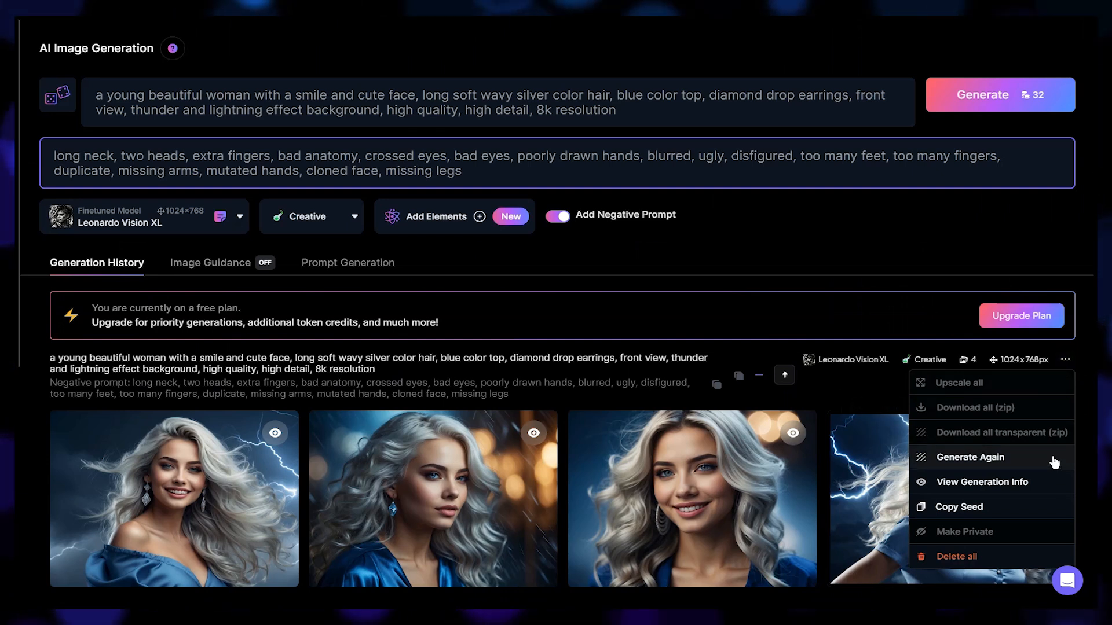
mouse_move(983, 482)
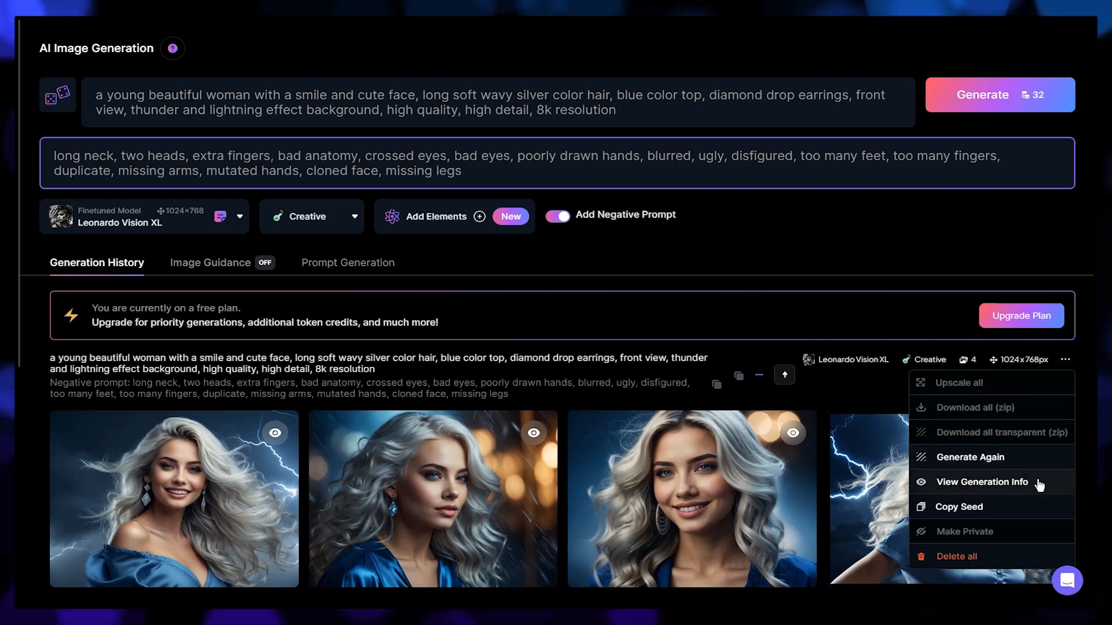
mouse_move(1047, 561)
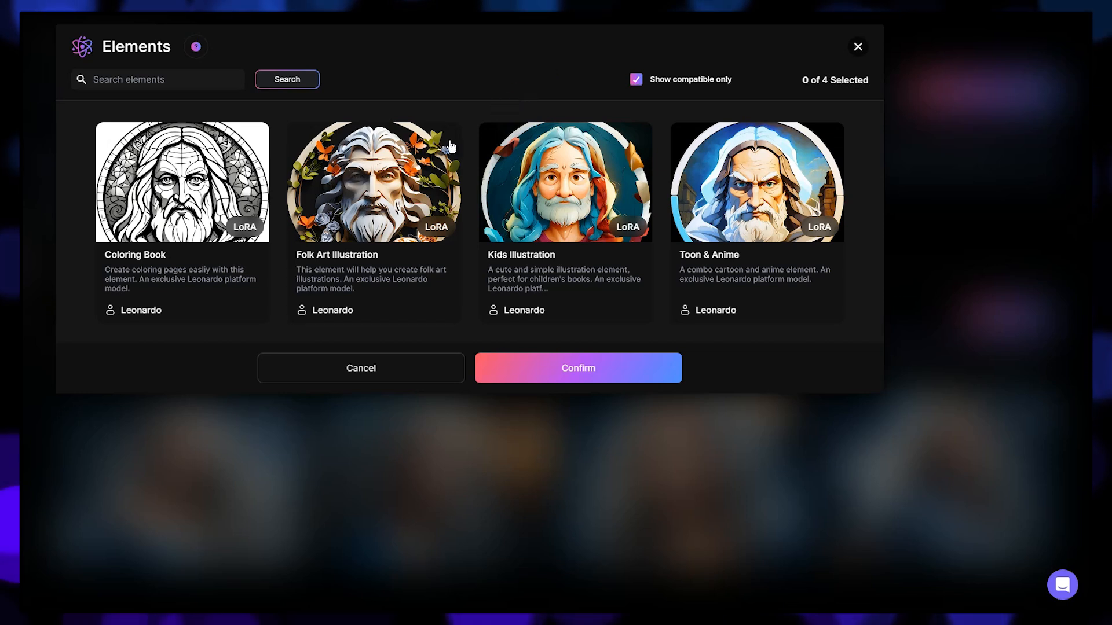
Select the Toon & Anime element, toggling the compatible-only filter off and back on.
click(373, 181)
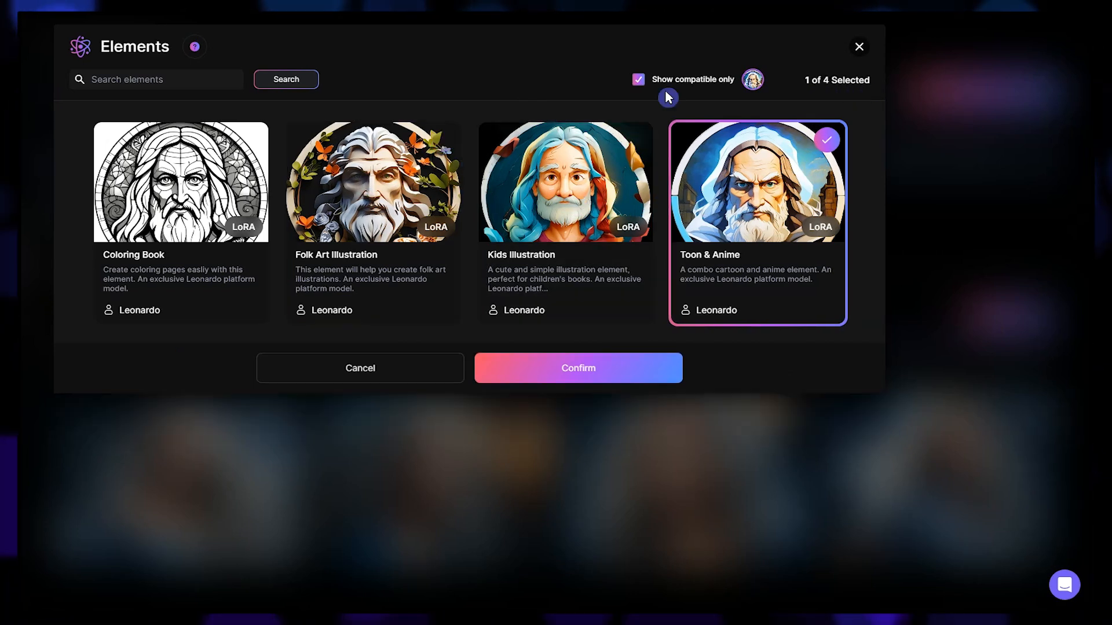
click(638, 79)
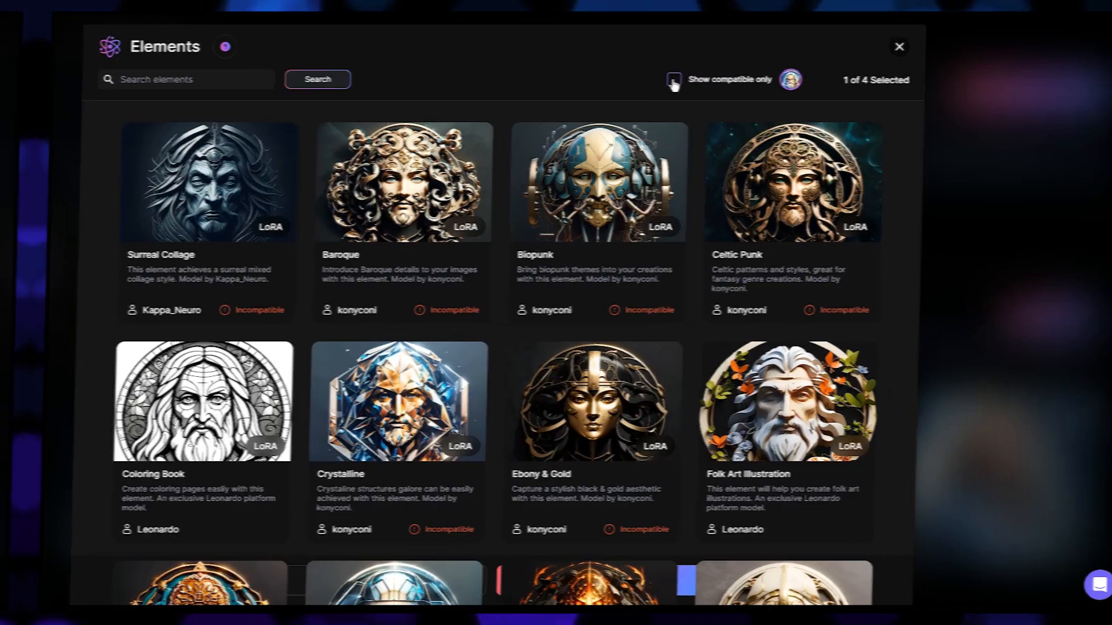
click(899, 47)
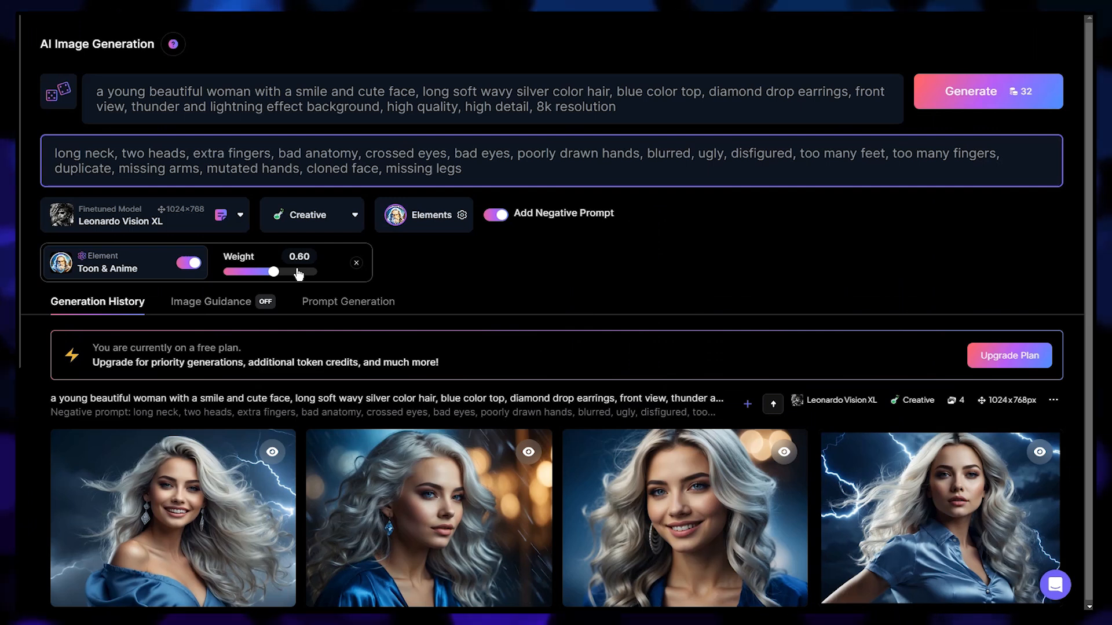
Lower the Toon & Anime element weight from 0.80 to 0.60.
click(189, 263)
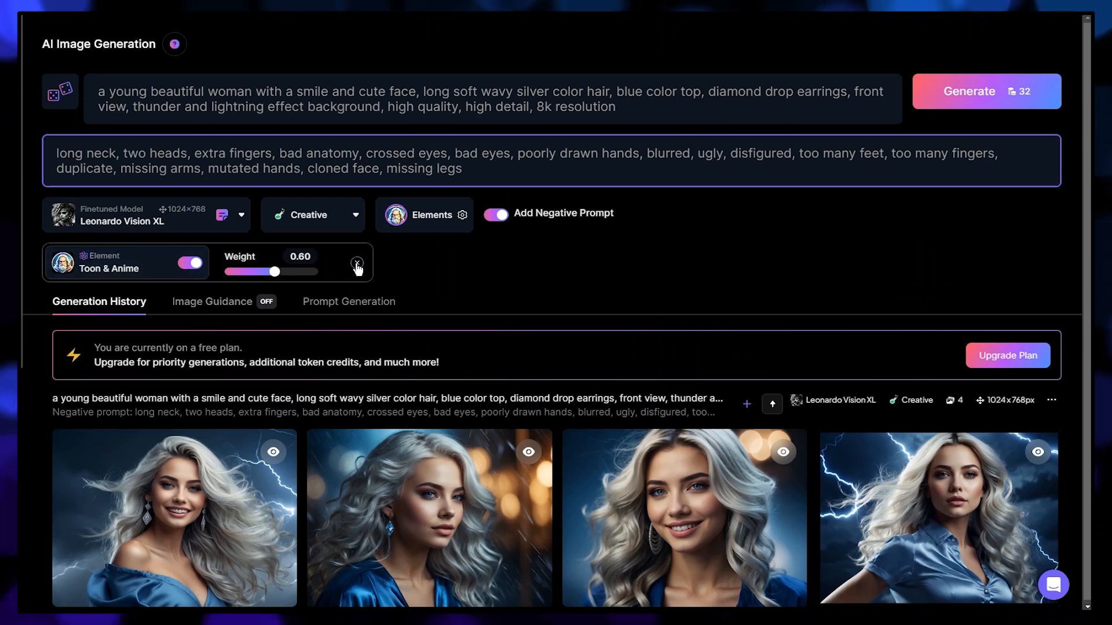
mouse_move(438, 279)
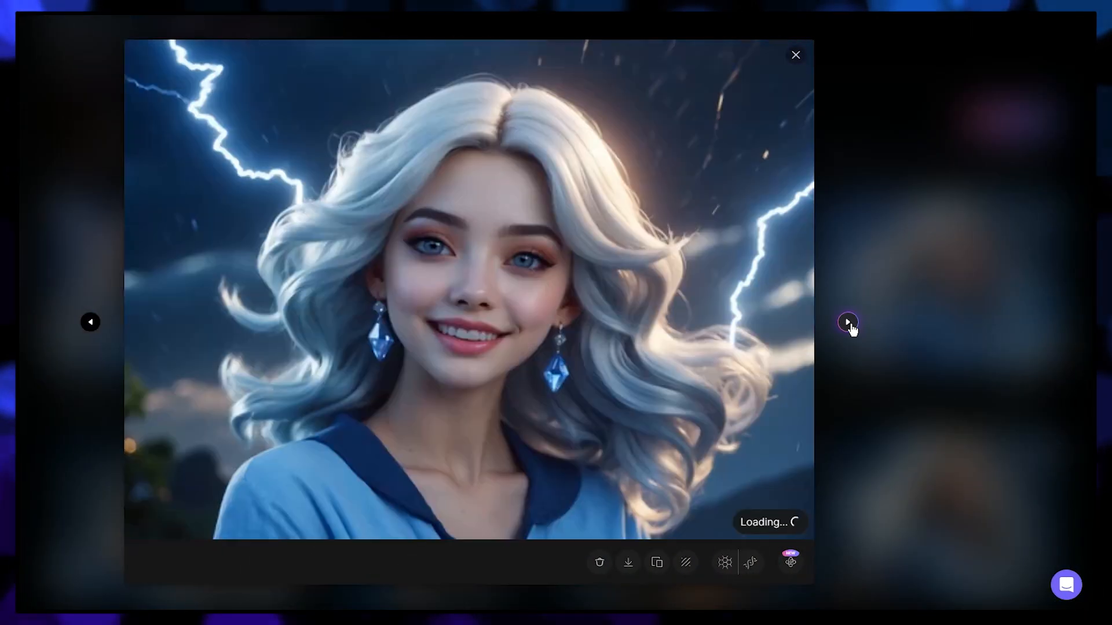
Step through the Toon & Anime silver-haired lightning portraits, also picking the Folk Art Illustration element.
click(848, 322)
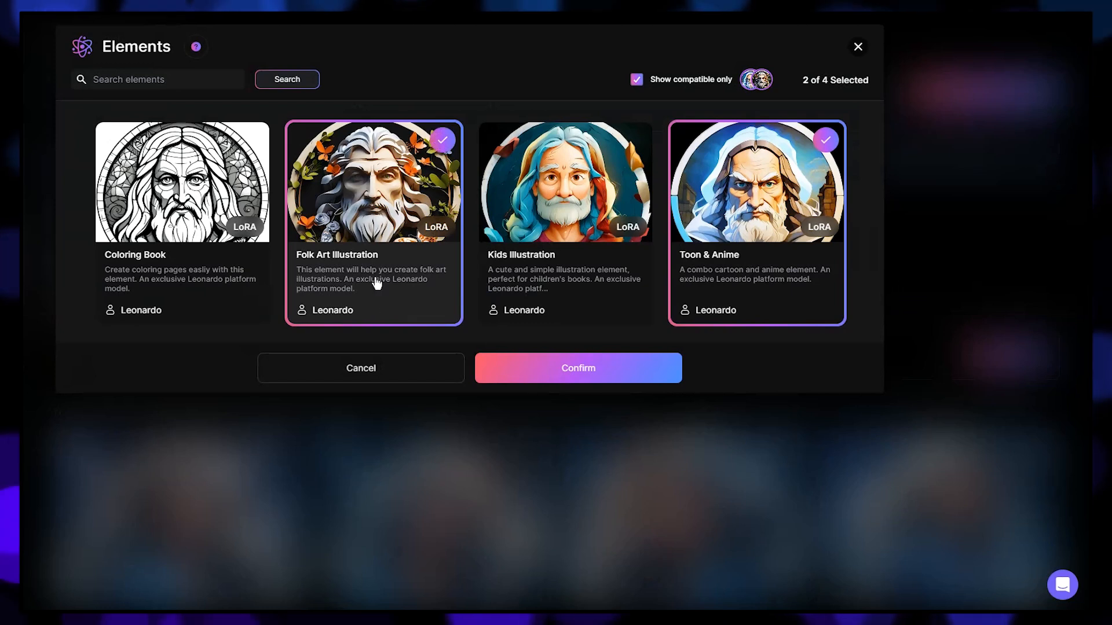
click(577, 368)
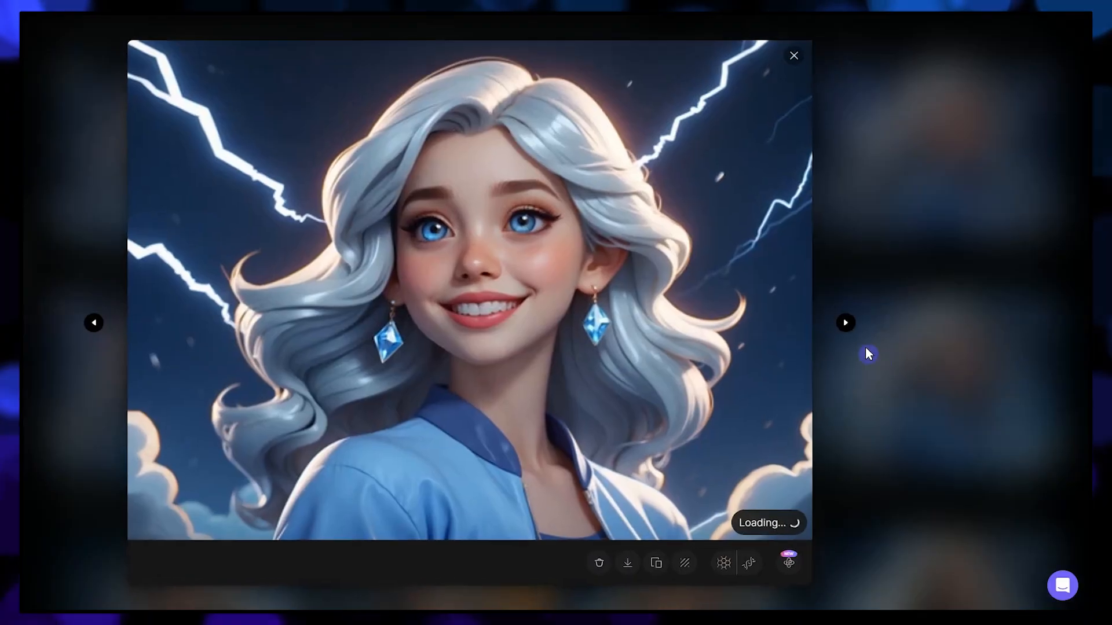
click(844, 323)
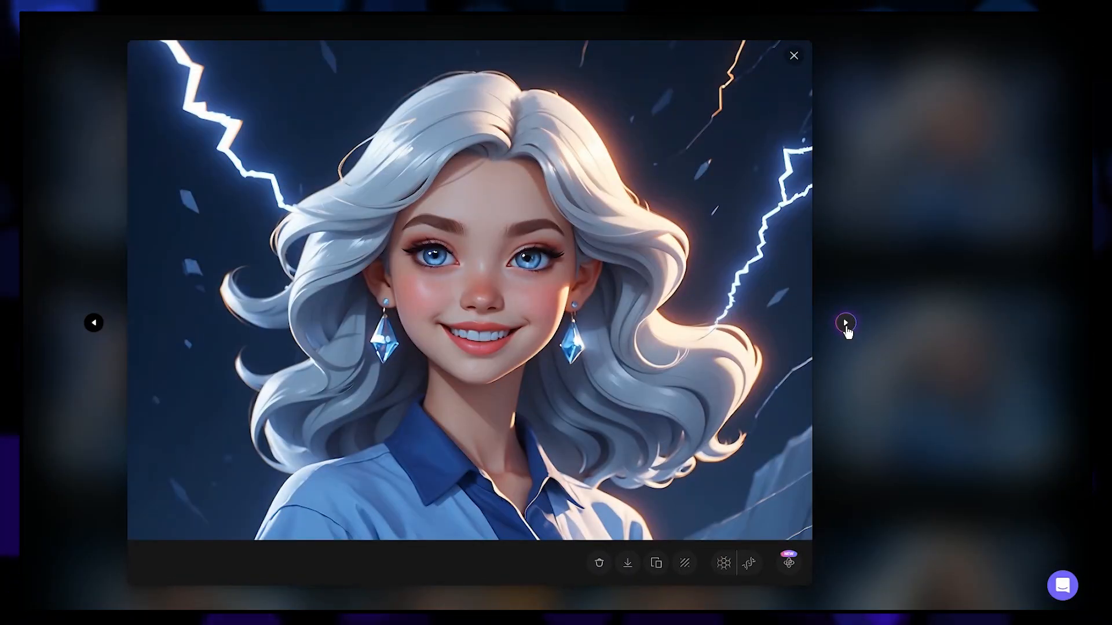
click(793, 56)
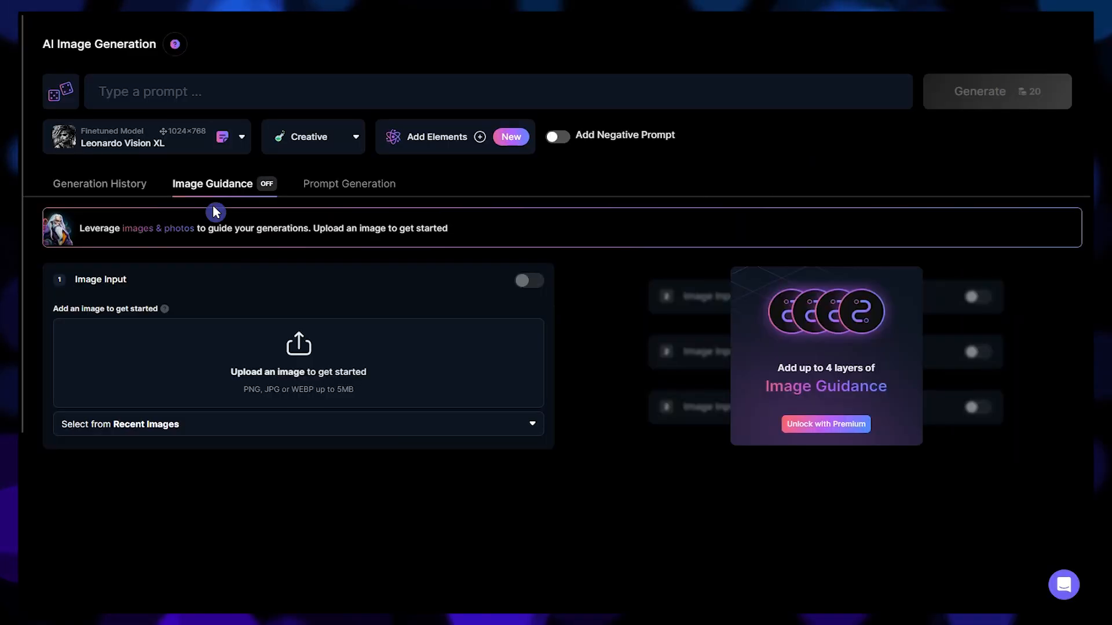
Choose the silver-haired woman photo from recent images as the Image Guidance source.
click(220, 184)
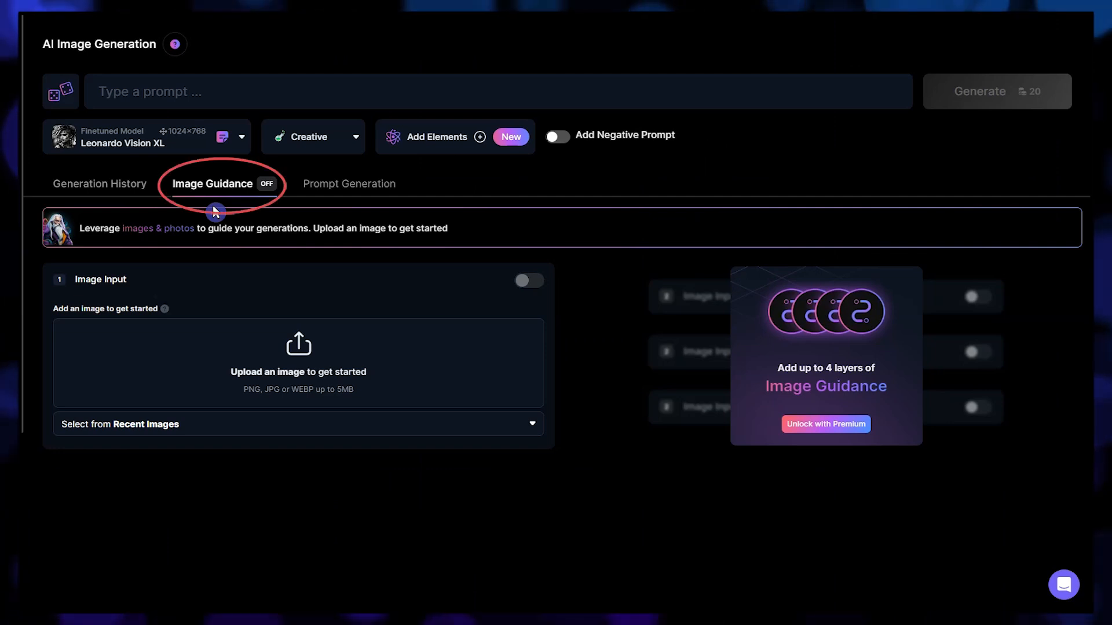
click(297, 424)
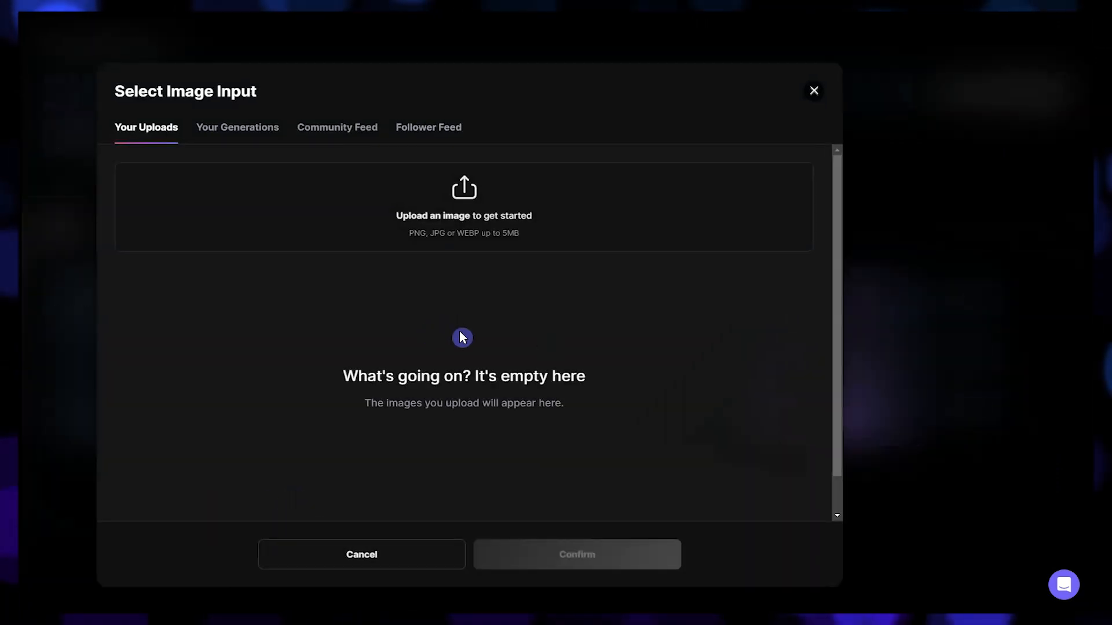
click(237, 127)
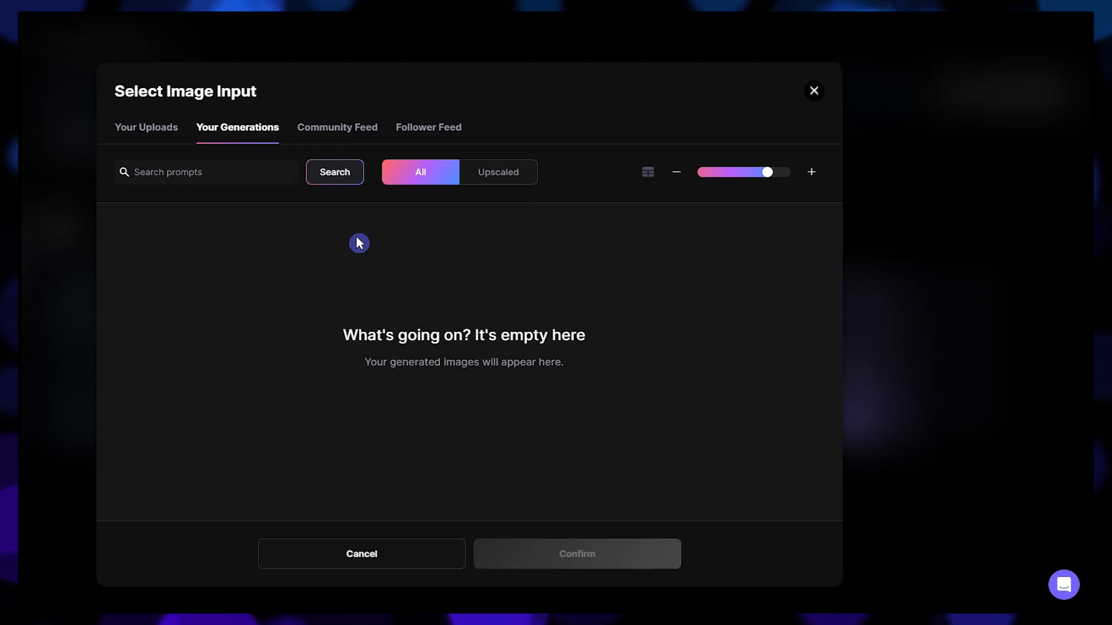
click(337, 128)
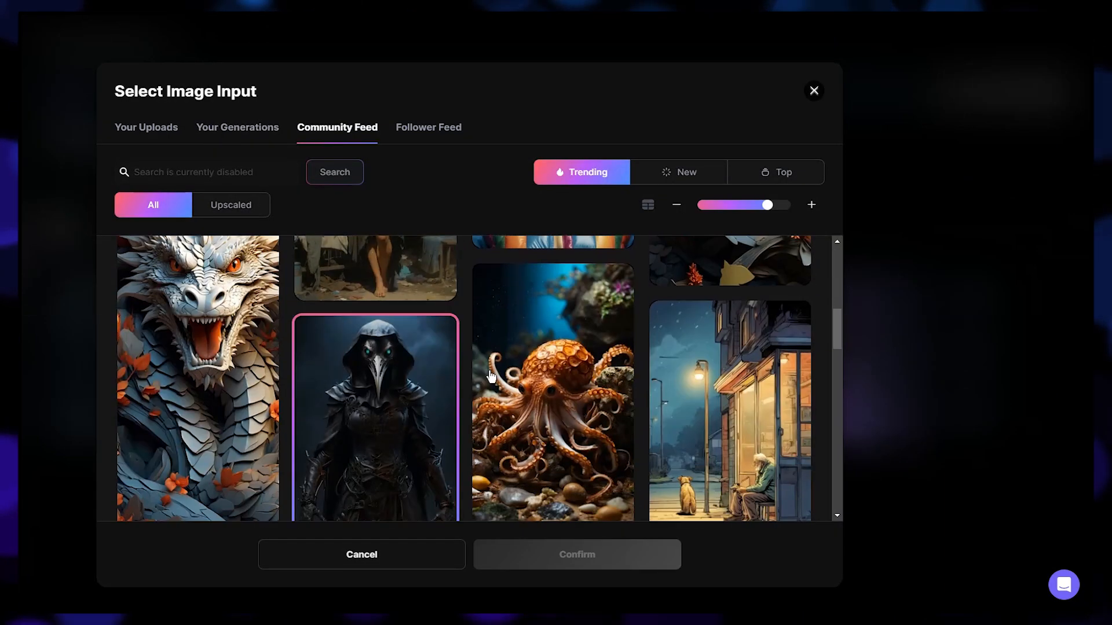
click(362, 555)
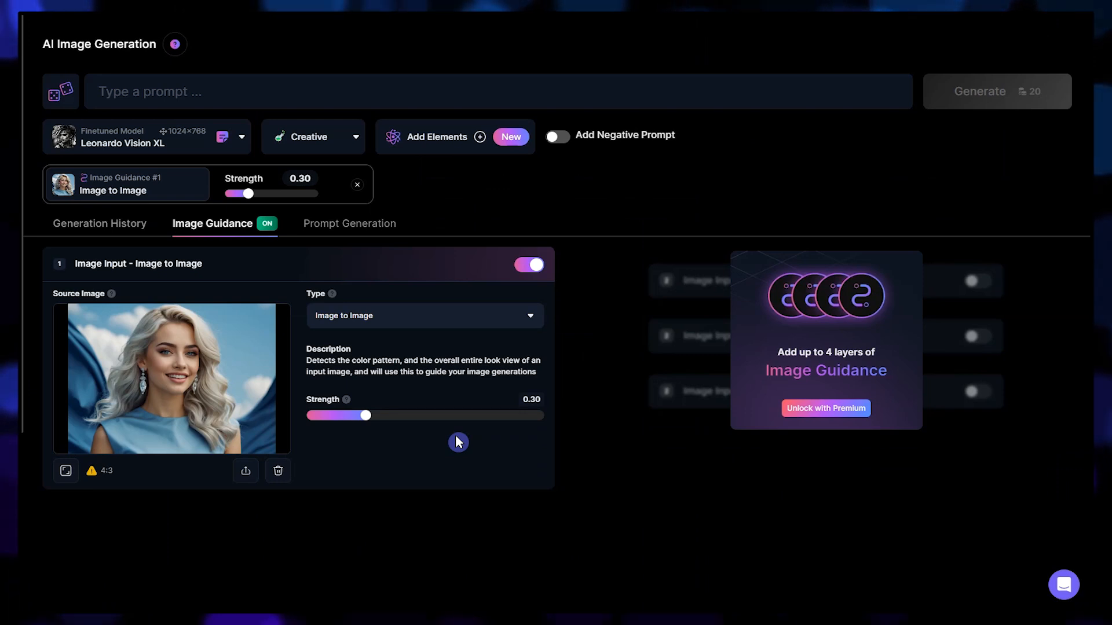
Adjust the Image to Image strength slider down to about 0.11.
drag(363, 416, 504, 415)
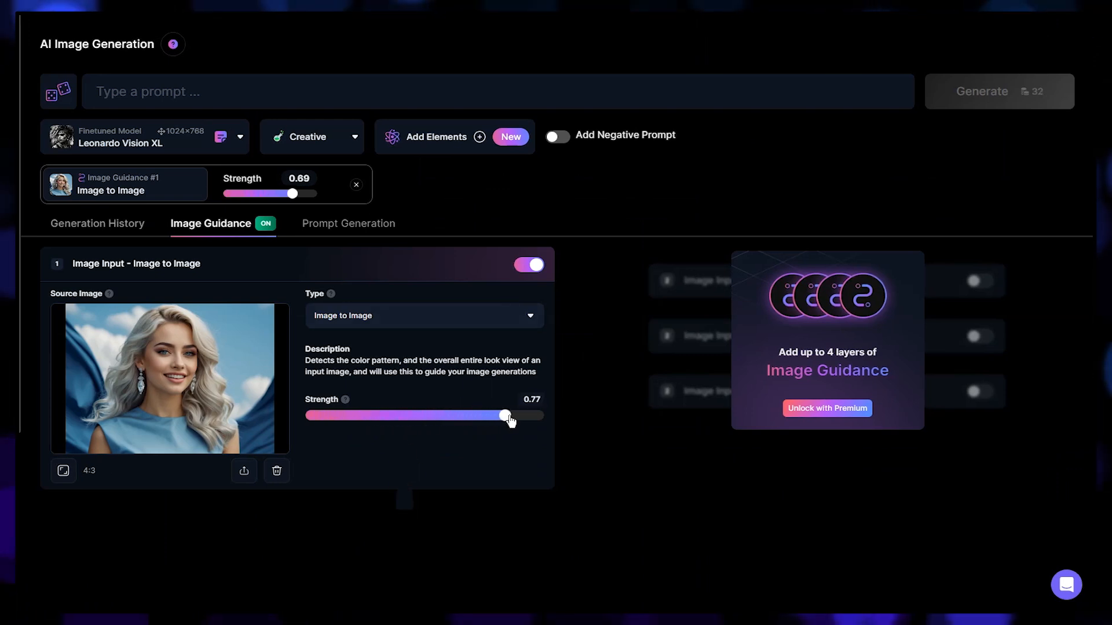
drag(504, 415, 340, 416)
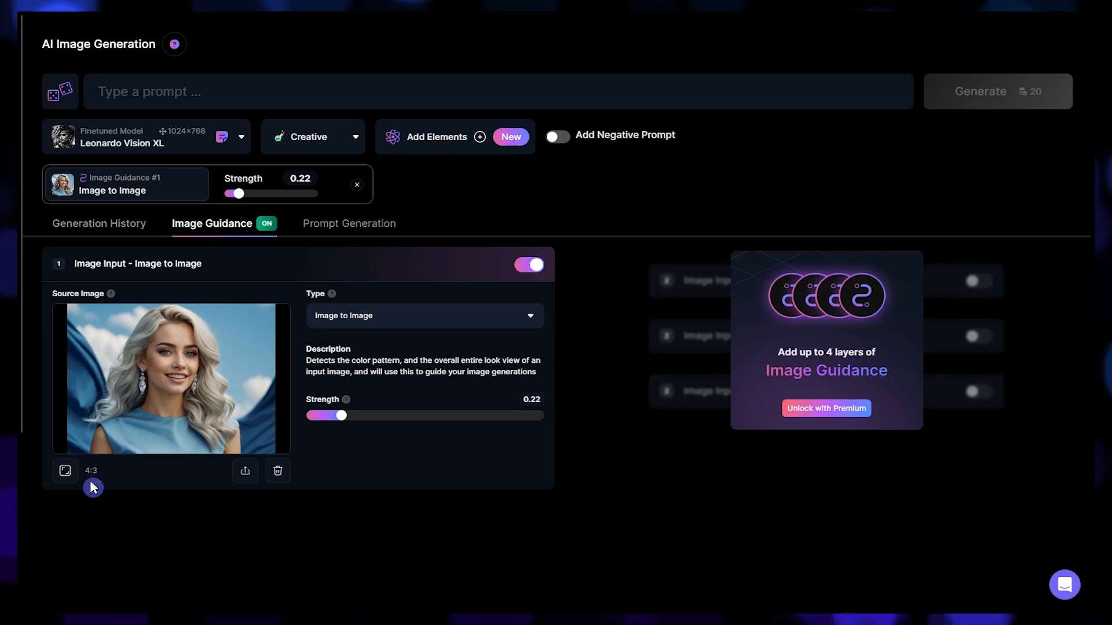
mouse_move(65, 472)
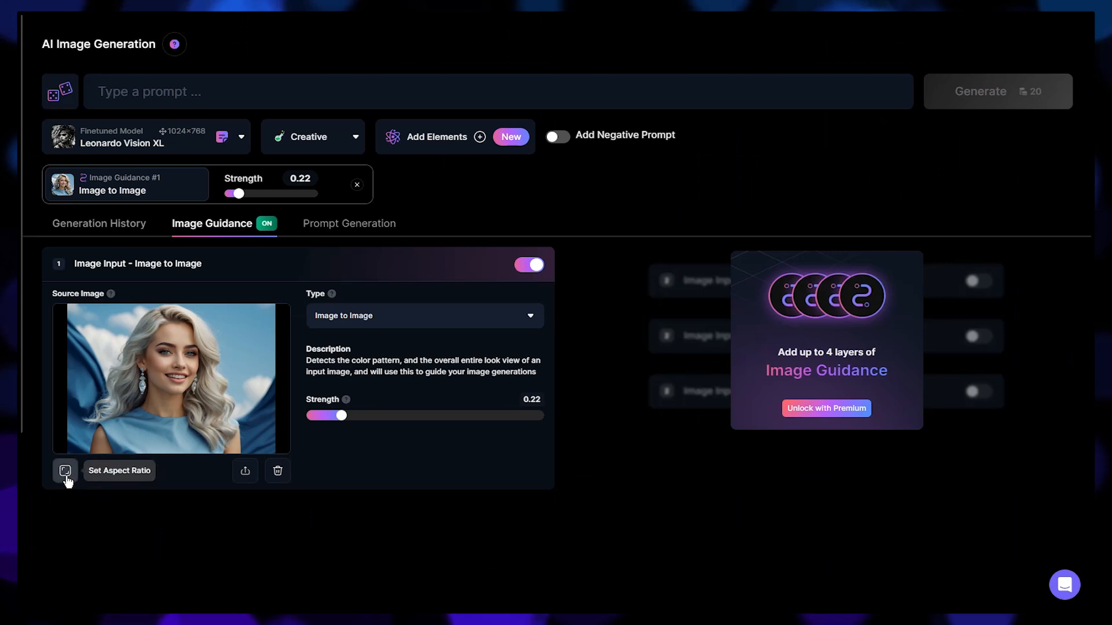
drag(344, 415, 308, 416)
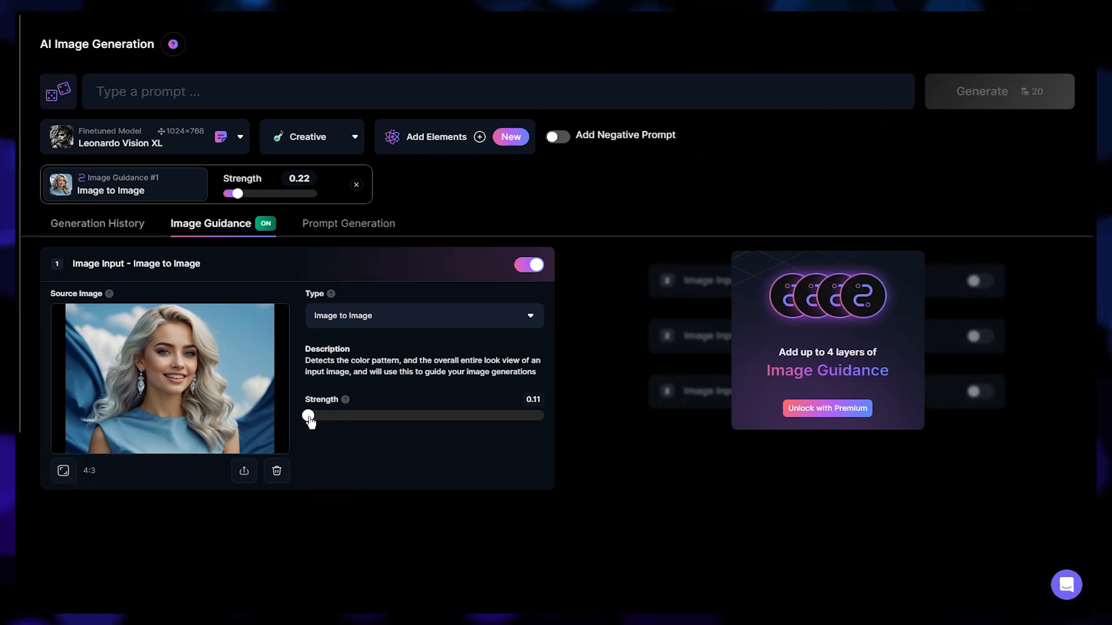
Generate the 'young beautiful woman with white-red Santa Costume, high quality, 8k' image-to-image portraits.
text(a young beautiful woman with white-red Santa Costume, high quality, high detail, 8k resolution)
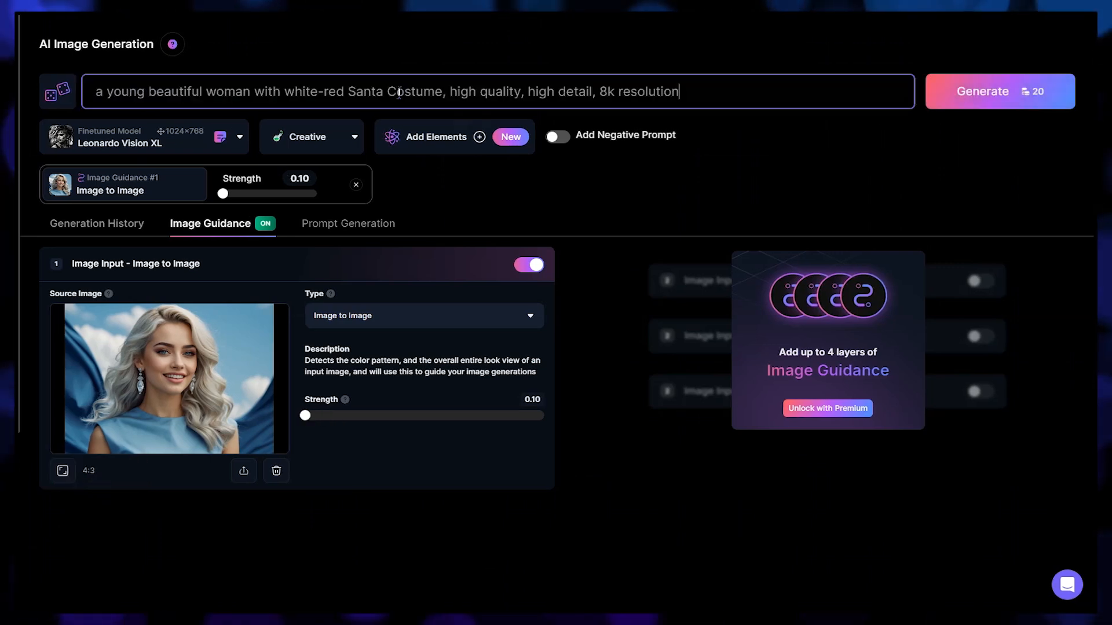
click(557, 137)
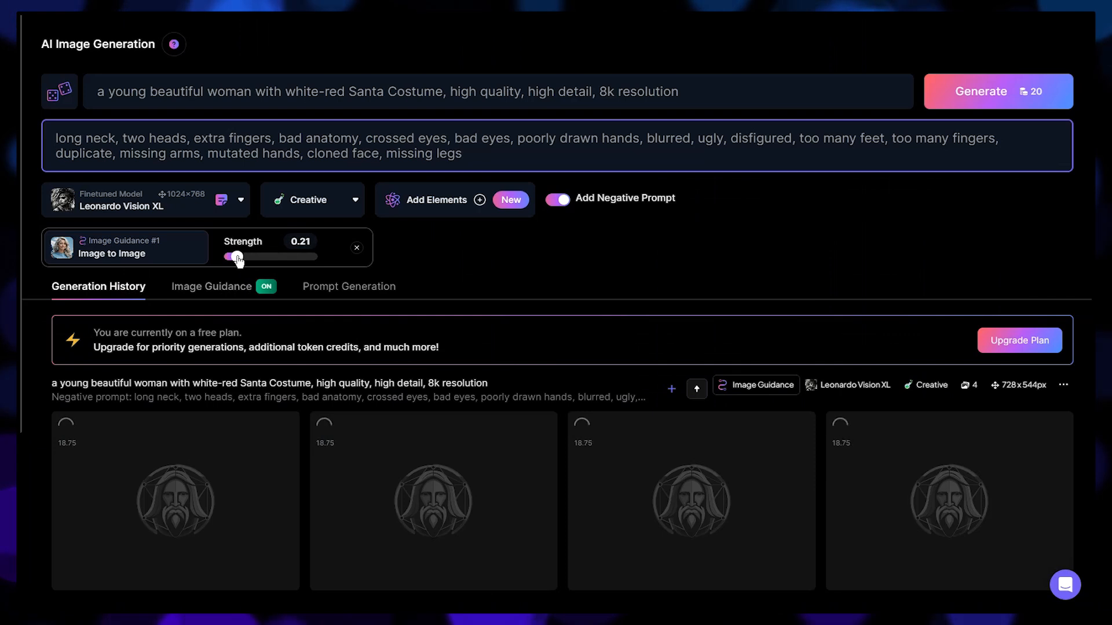
scroll(down, 3)
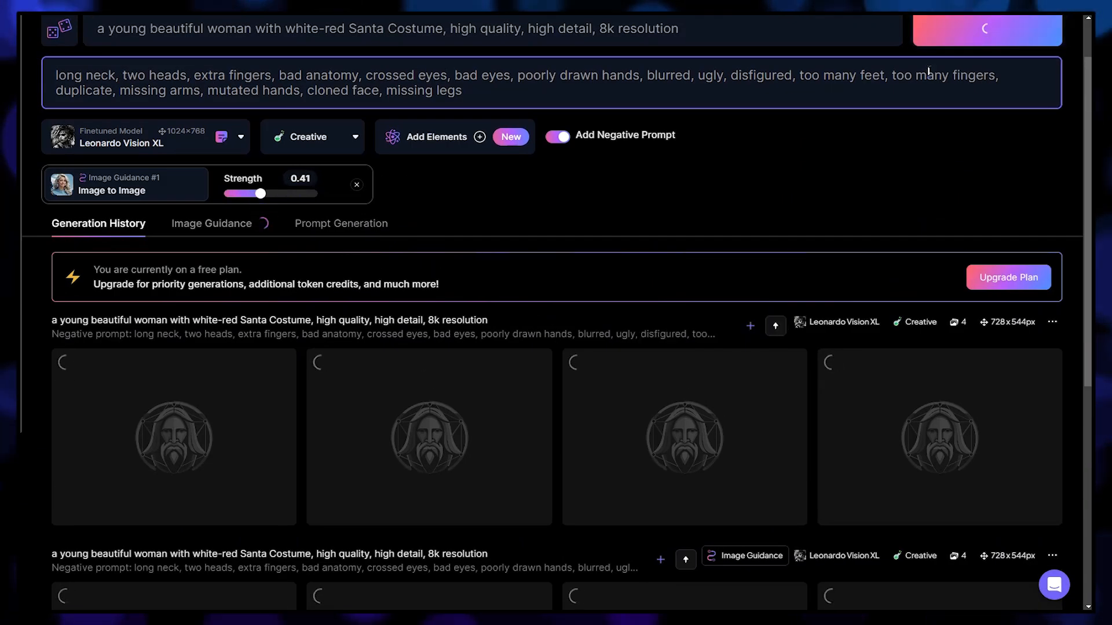
View the generated Santa portraits full size and check the guidance strength of the upper set.
click(174, 437)
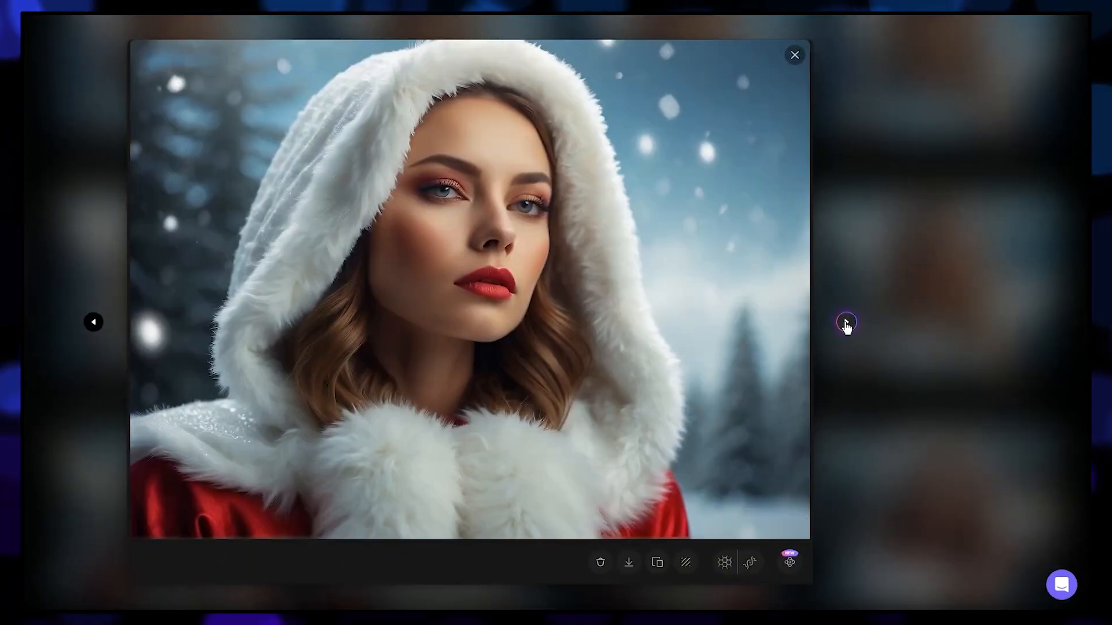
click(794, 55)
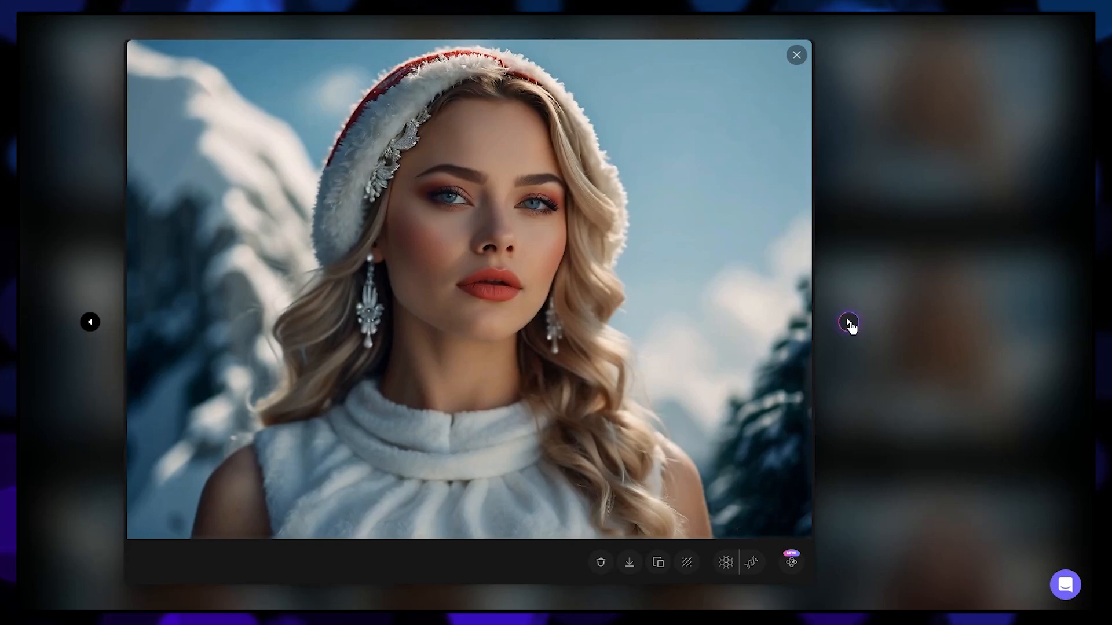
click(849, 323)
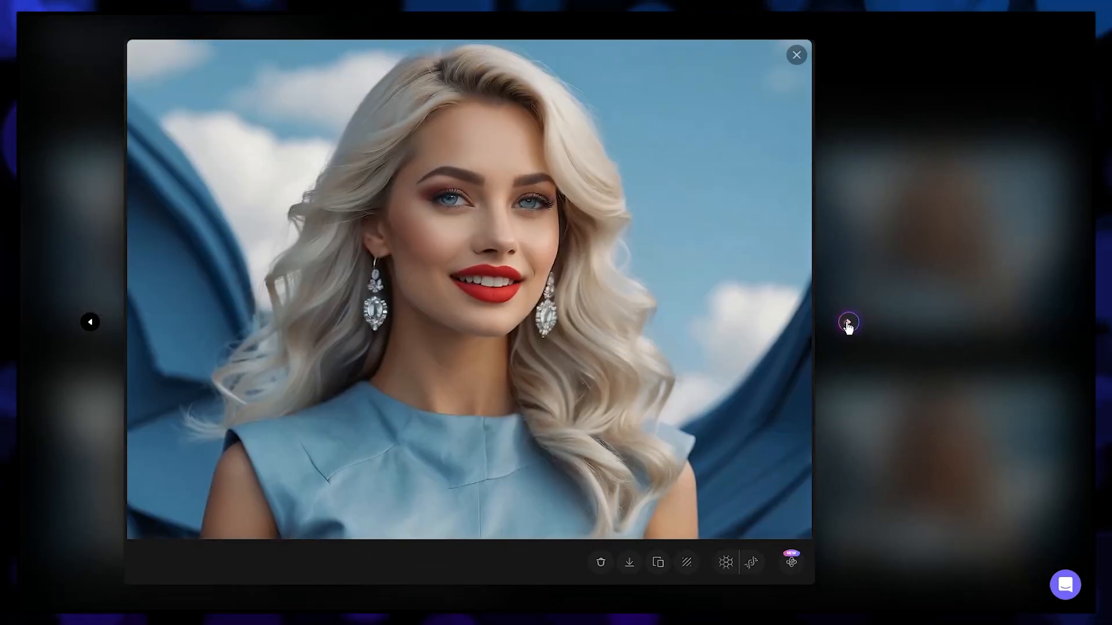
click(796, 55)
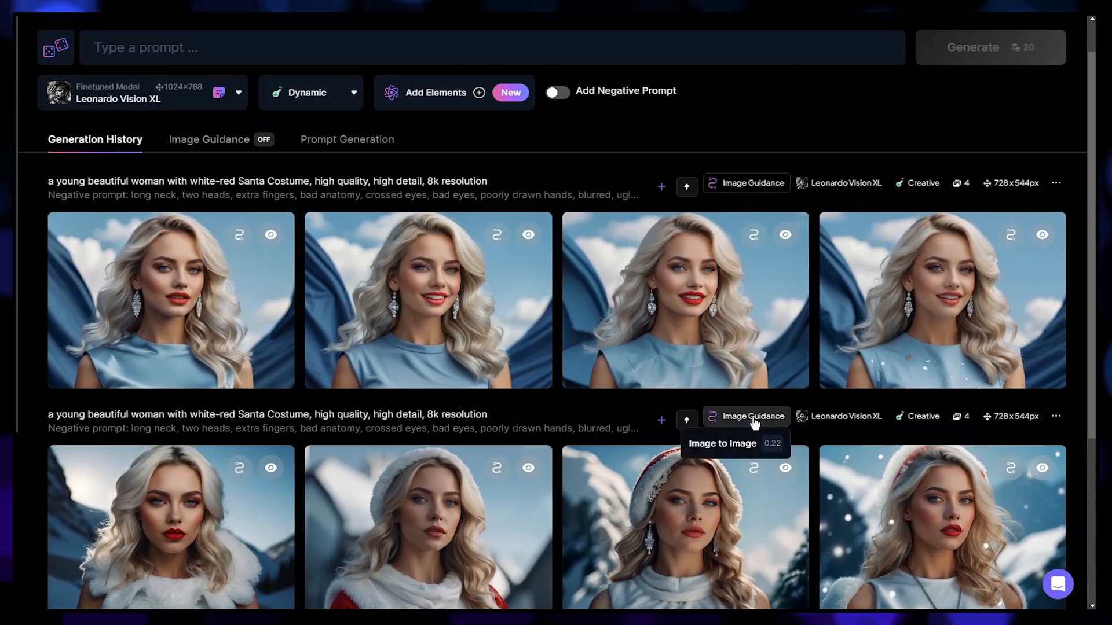
mouse_move(751, 183)
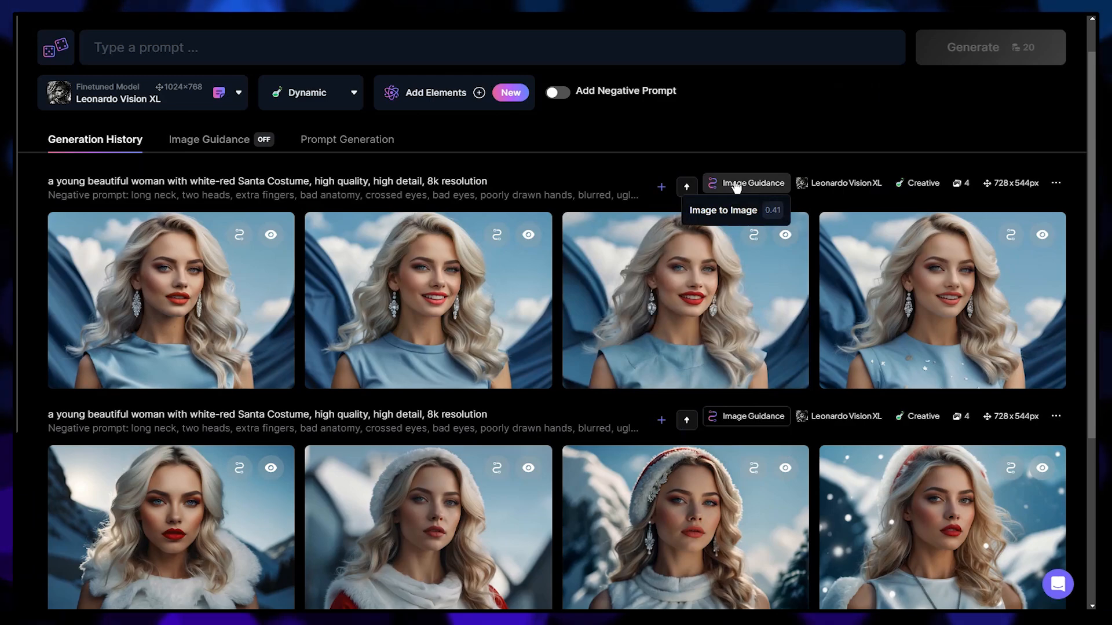
click(347, 139)
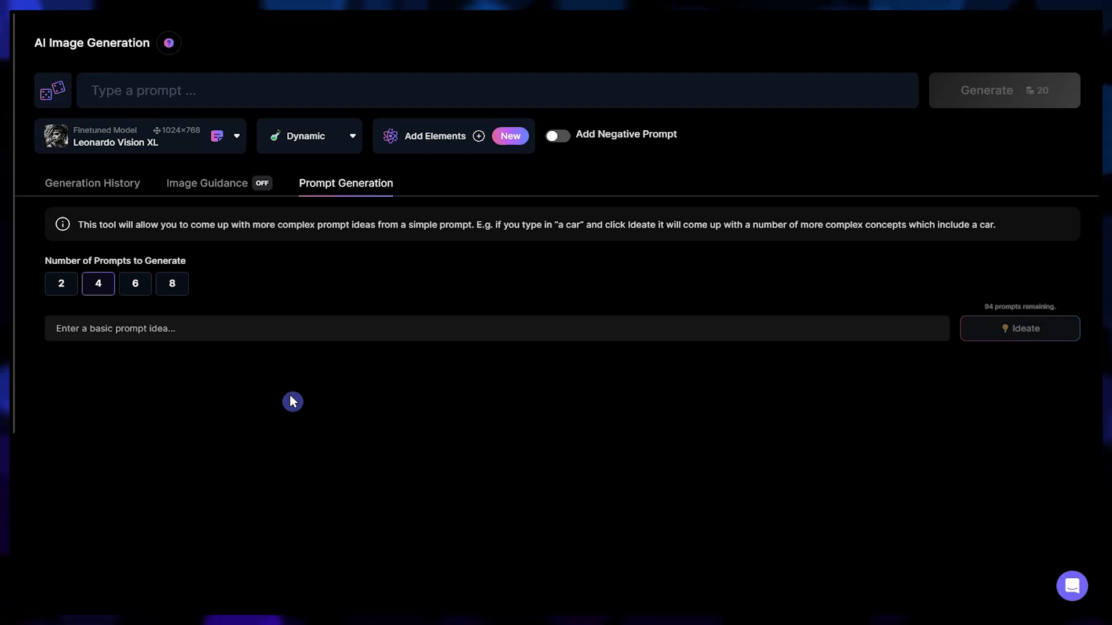
mouse_move(40, 460)
text(a young woman wearing GATTO venetian mask)
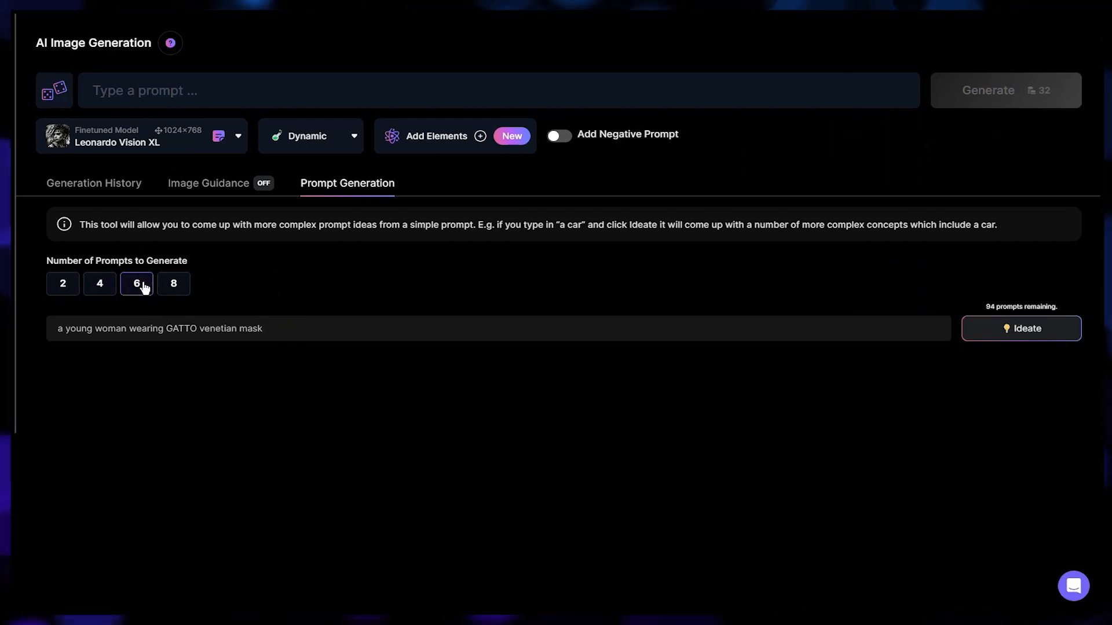
Ideate six venetian mask prompts, save the edited first one, and generate it with Leonardo Diffusion XL.
click(1021, 328)
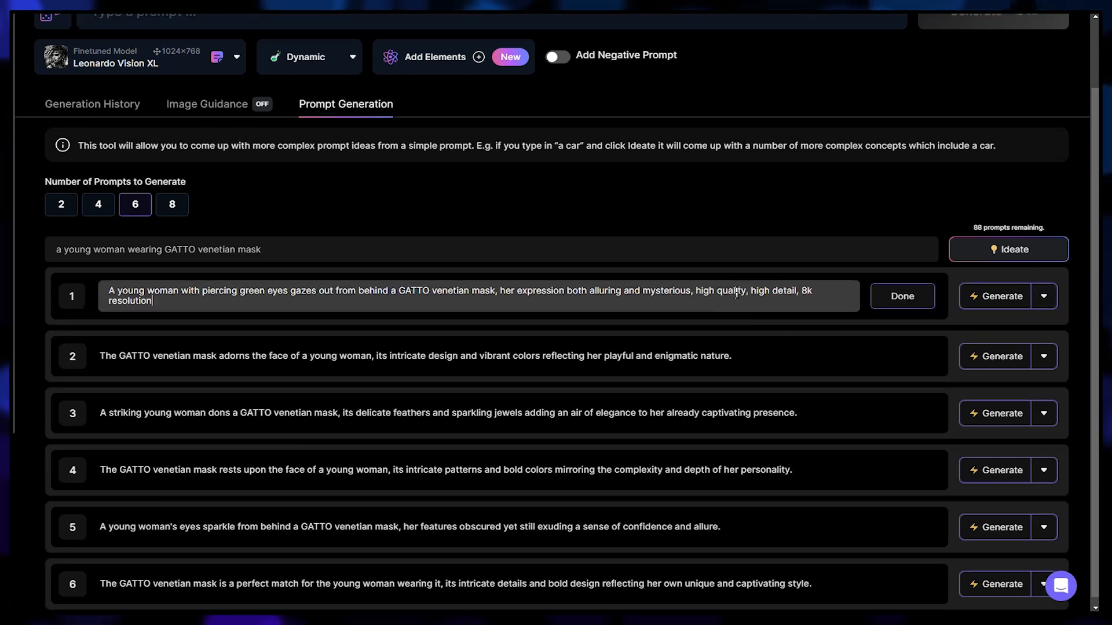
click(900, 296)
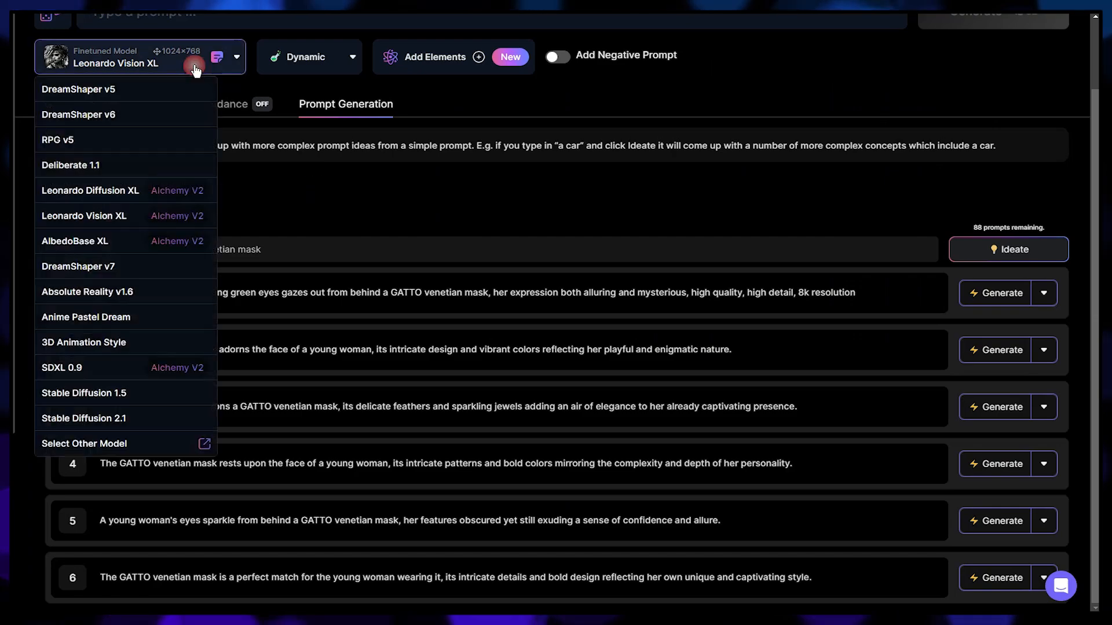
click(91, 190)
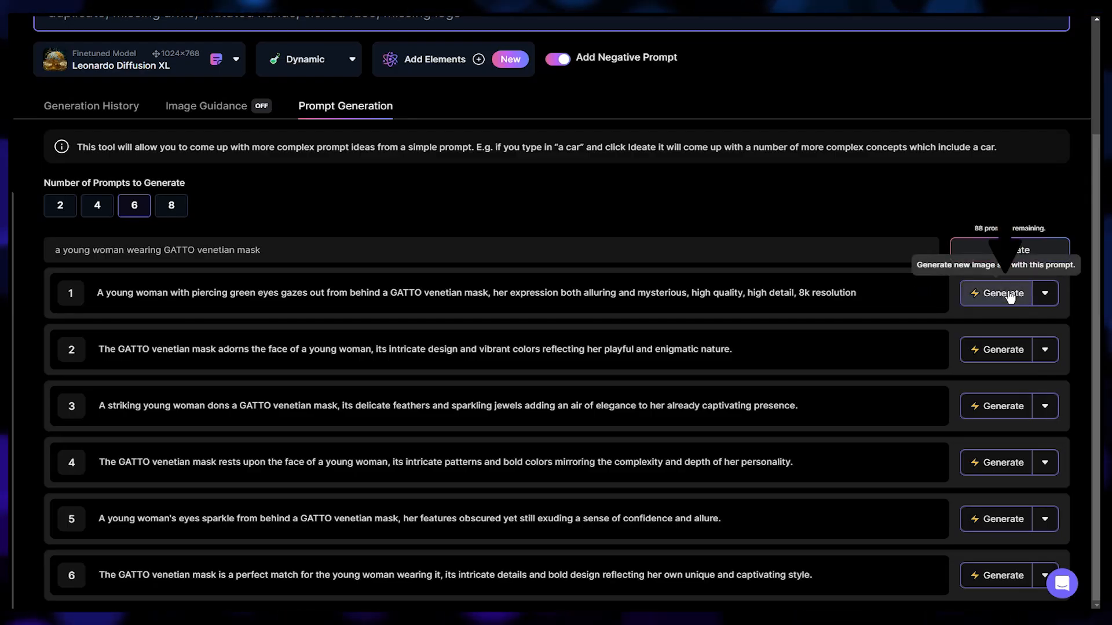
click(1003, 293)
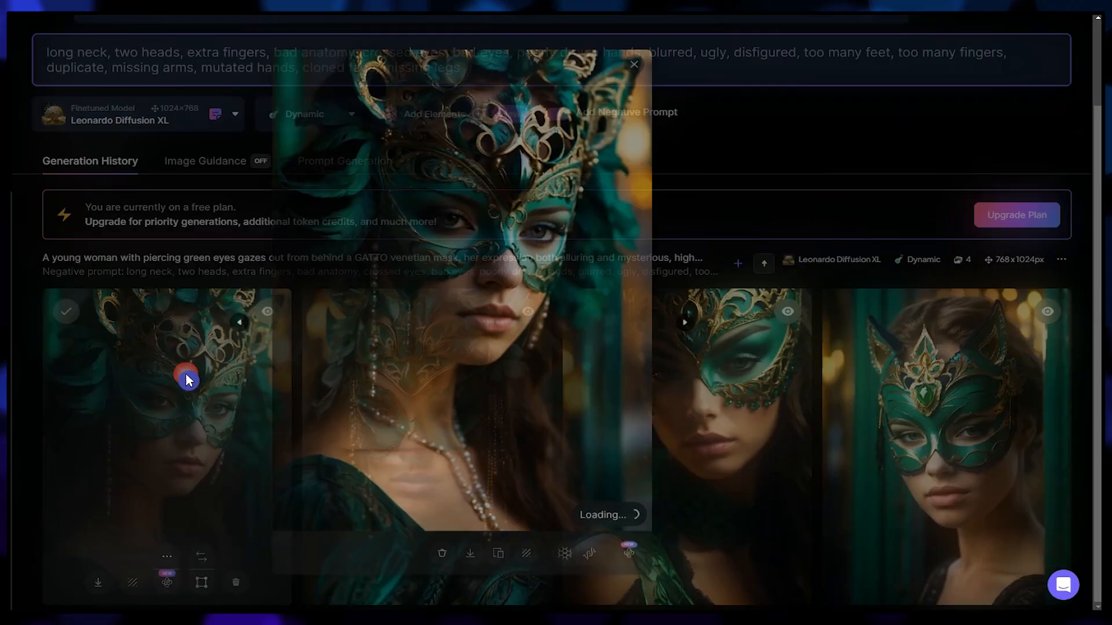
View the green venetian mask portraits full size, then close the viewer.
click(697, 323)
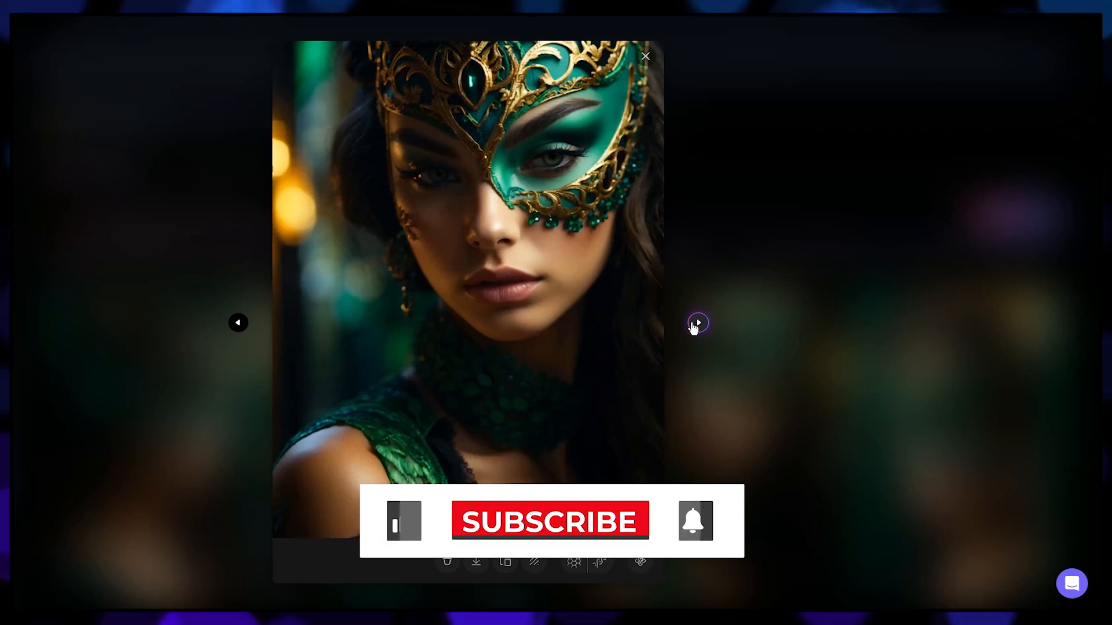
click(645, 56)
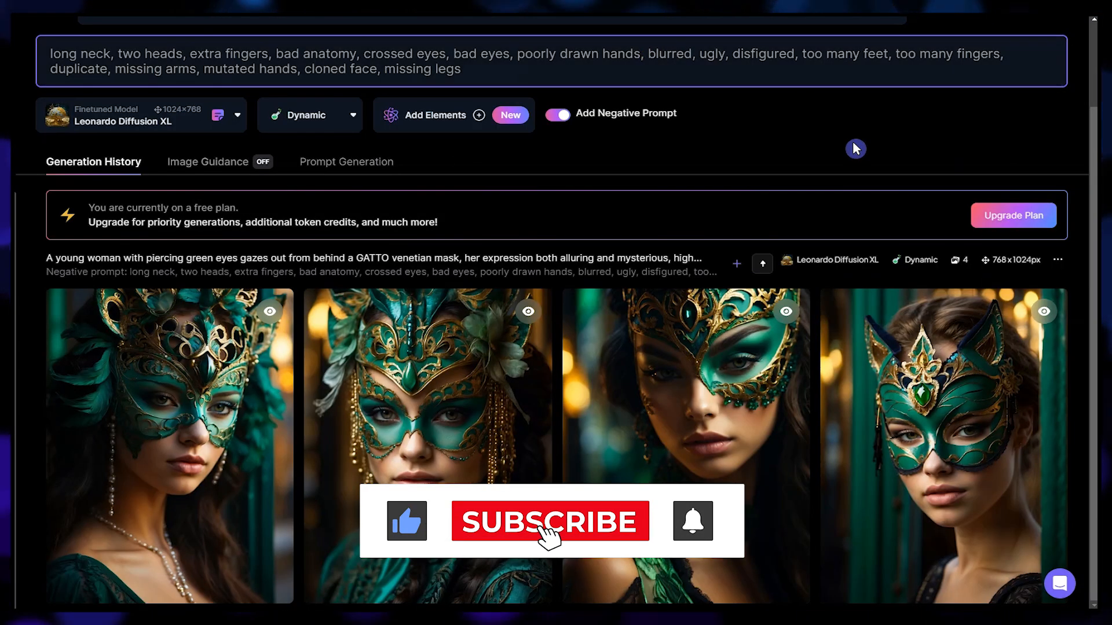
click(549, 521)
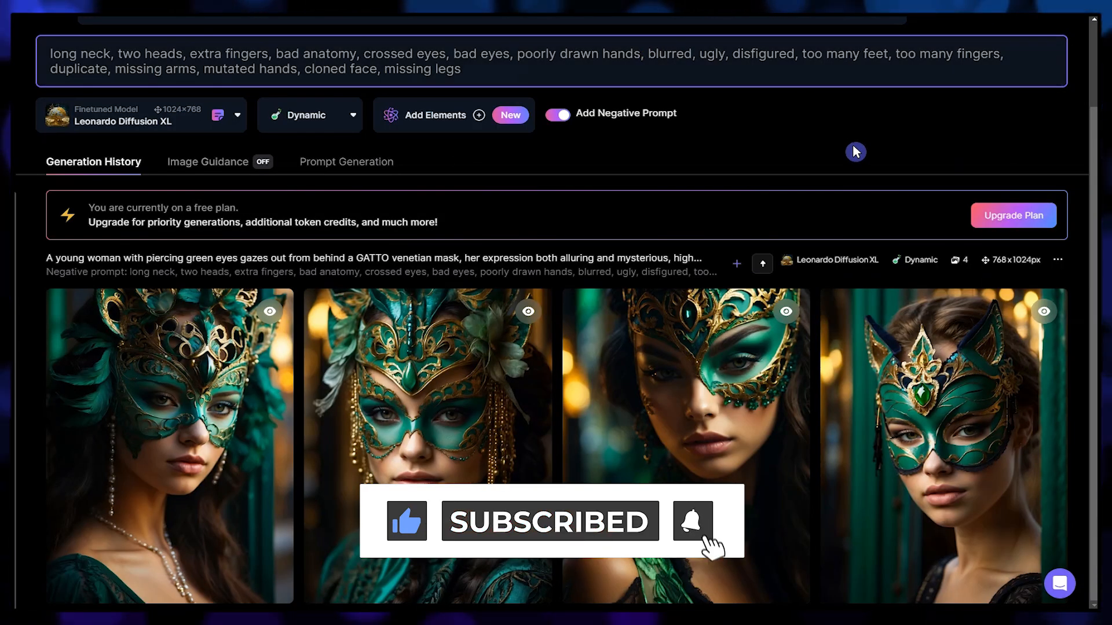
click(692, 522)
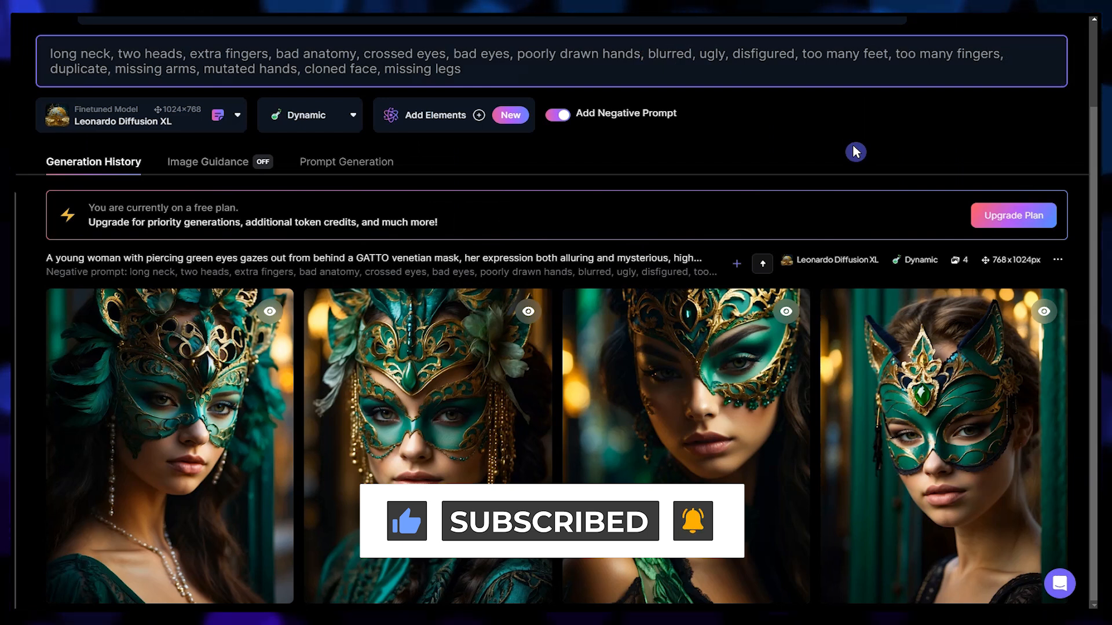